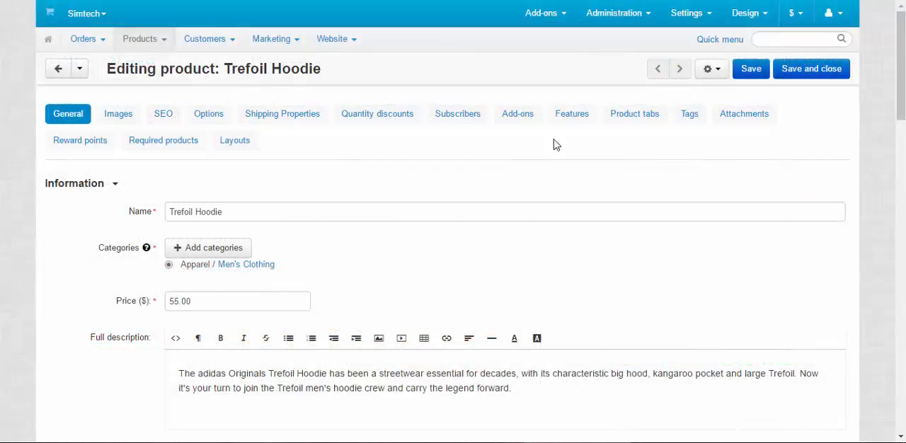
Step: Browse the hoodie's Add-ons, Tags, Attachments and Reward points tabs, ending on Required products
{"action": "left_click", "coordinate": [518, 113]}
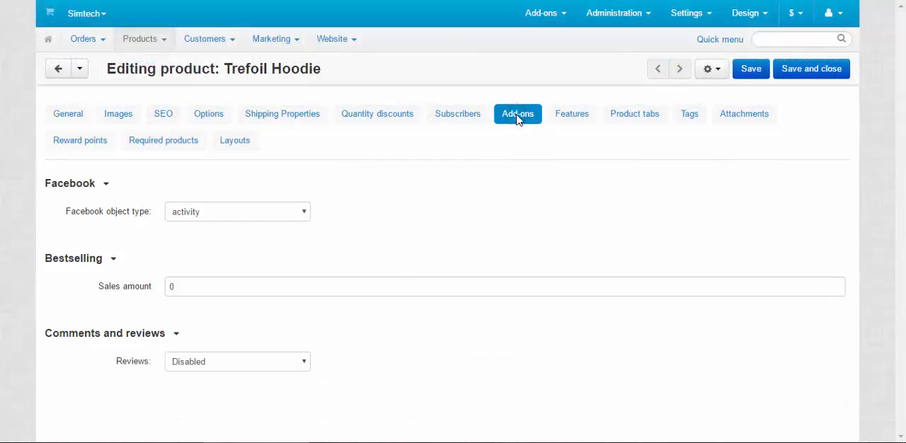
{"action": "mouse_move", "coordinate": [504, 192]}
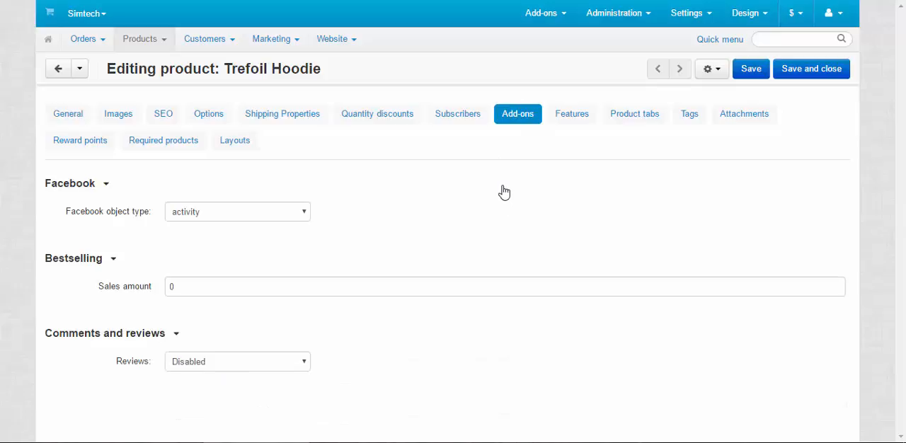
{"action": "mouse_move", "coordinate": [119, 185]}
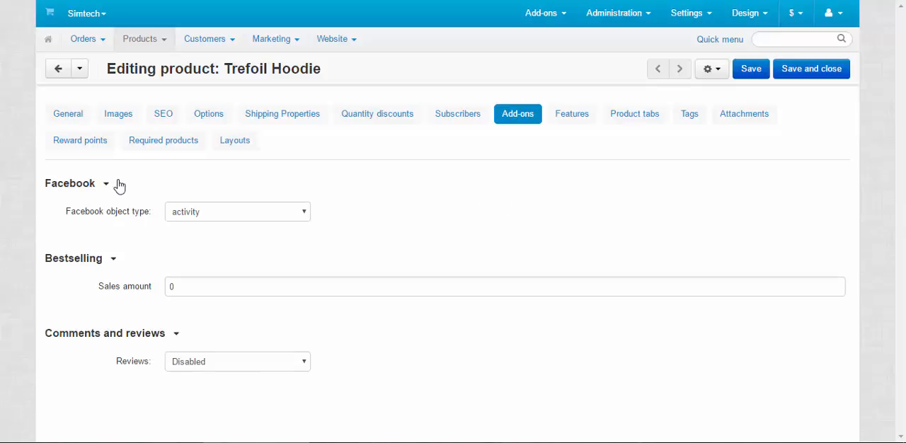
{"action": "mouse_move", "coordinate": [45, 354]}
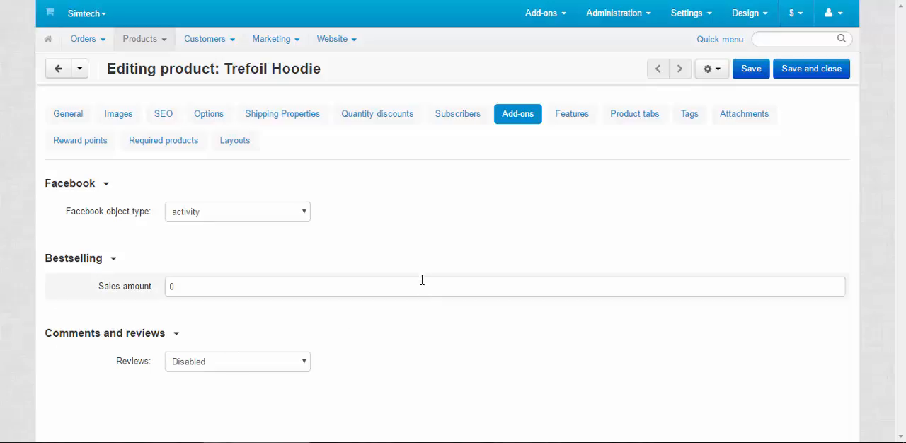
{"action": "mouse_move", "coordinate": [441, 220]}
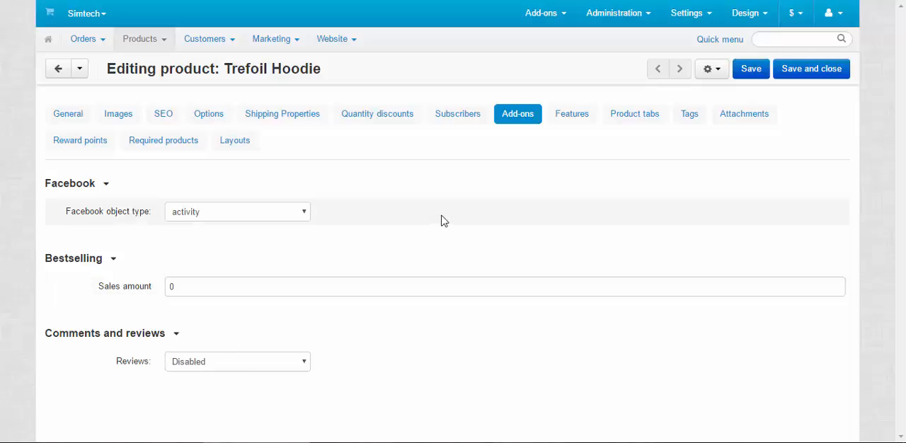
{"action": "mouse_move", "coordinate": [458, 205]}
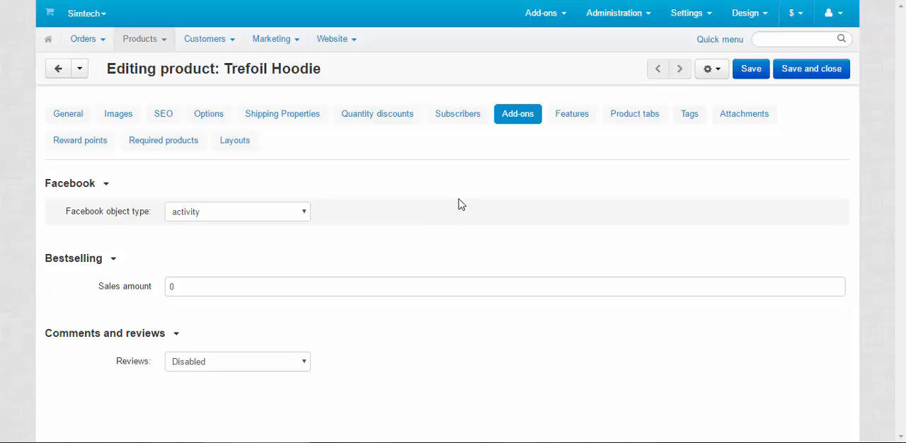
{"action": "mouse_move", "coordinate": [554, 147]}
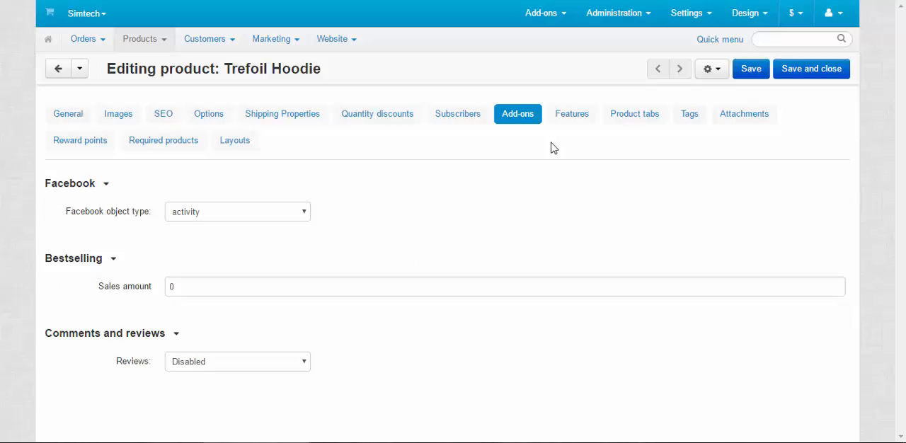
{"action": "mouse_move", "coordinate": [689, 114]}
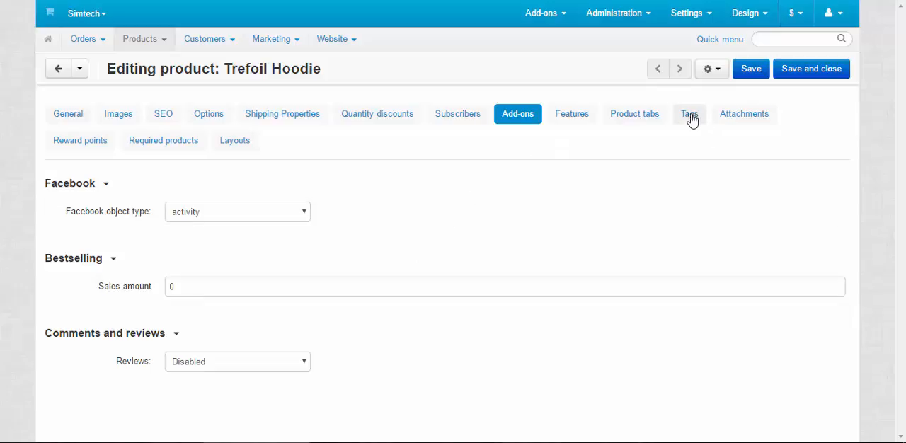
{"action": "left_click", "coordinate": [689, 113]}
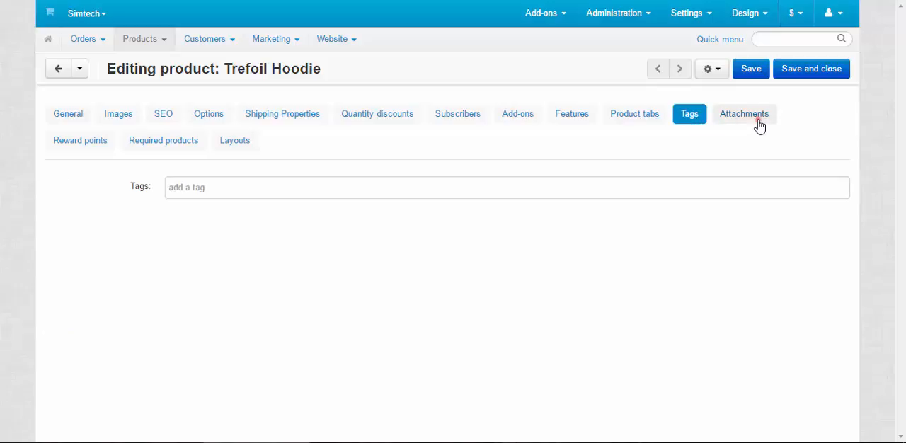
{"action": "left_click", "coordinate": [744, 113]}
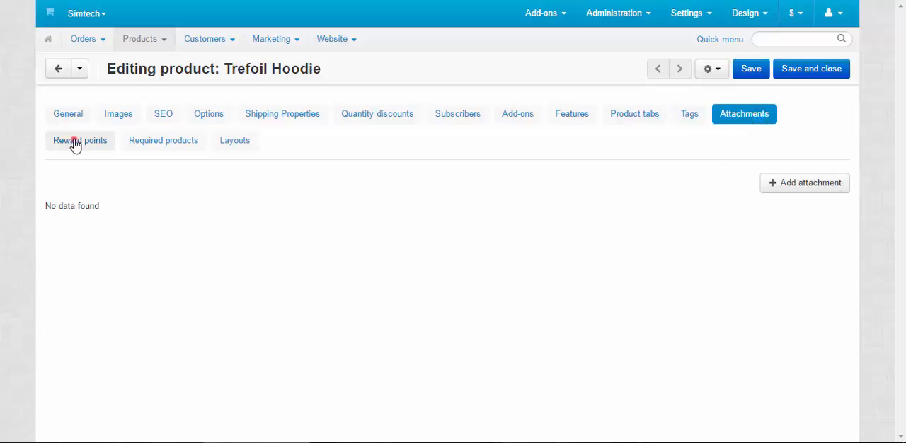
{"action": "left_click", "coordinate": [79, 140]}
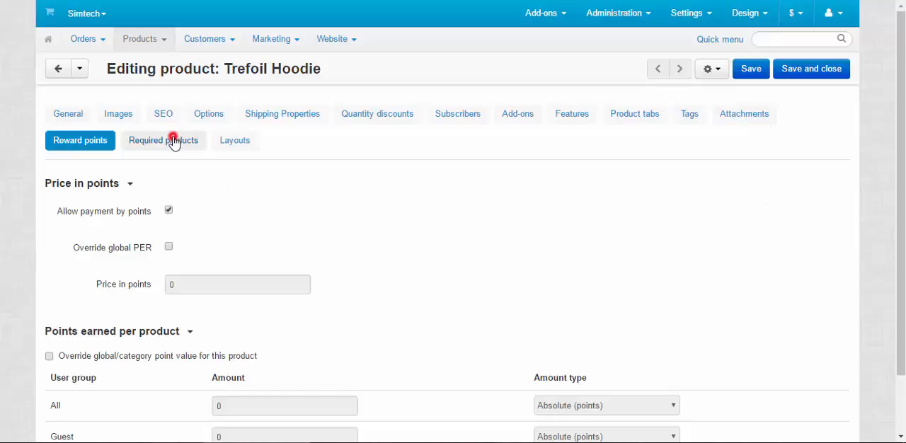
{"action": "left_click", "coordinate": [164, 140]}
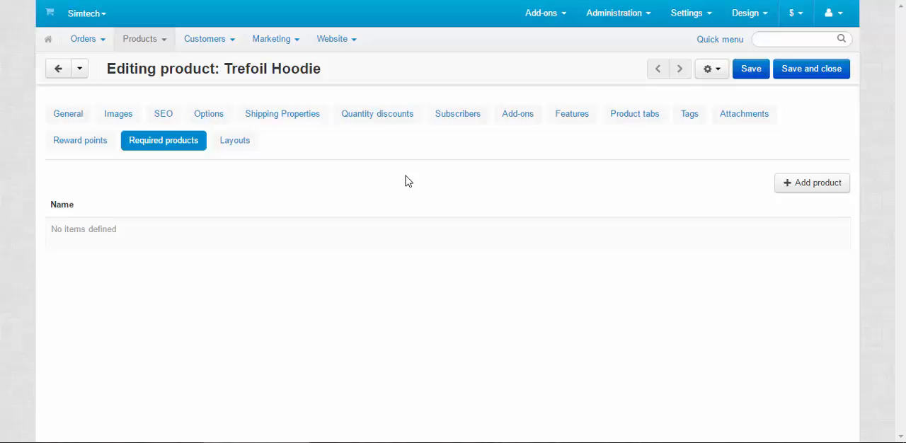
{"action": "mouse_move", "coordinate": [403, 180]}
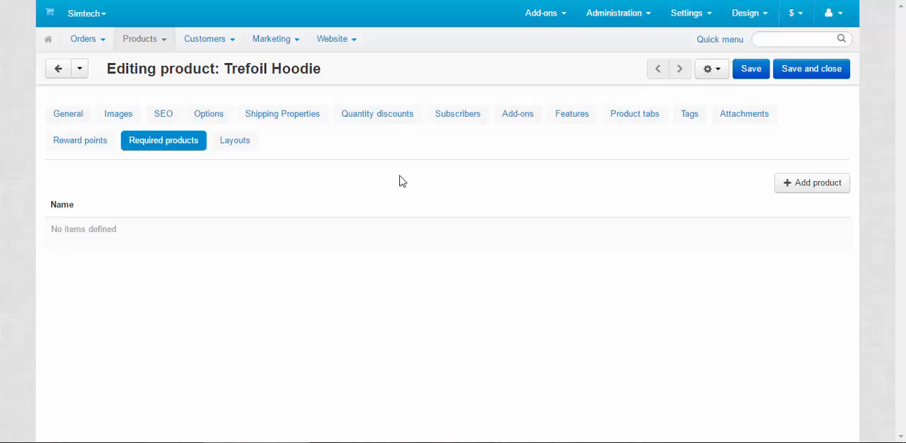
Step: Open Manage add-ons and switch between the all-available and installed add-ons lists
{"action": "left_click", "coordinate": [542, 12]}
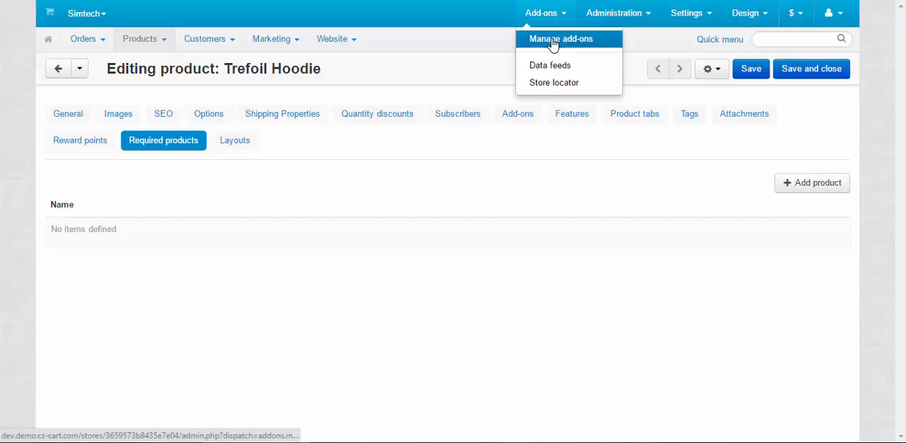
{"action": "left_click", "coordinate": [561, 39]}
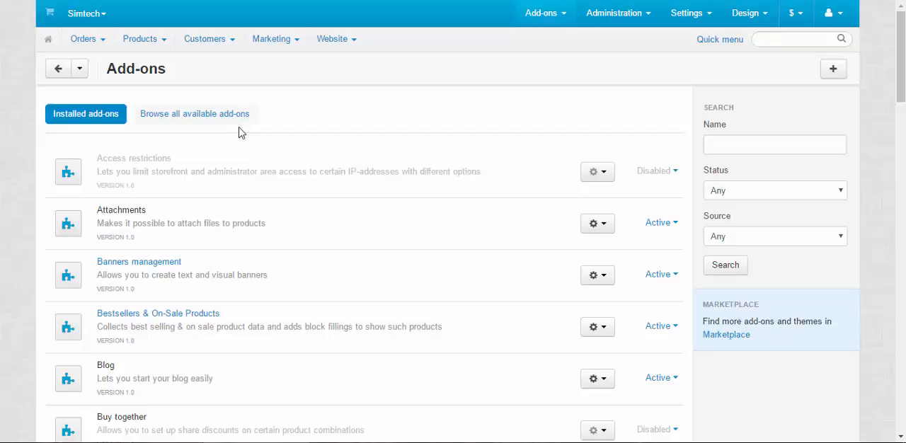
{"action": "left_click", "coordinate": [195, 114]}
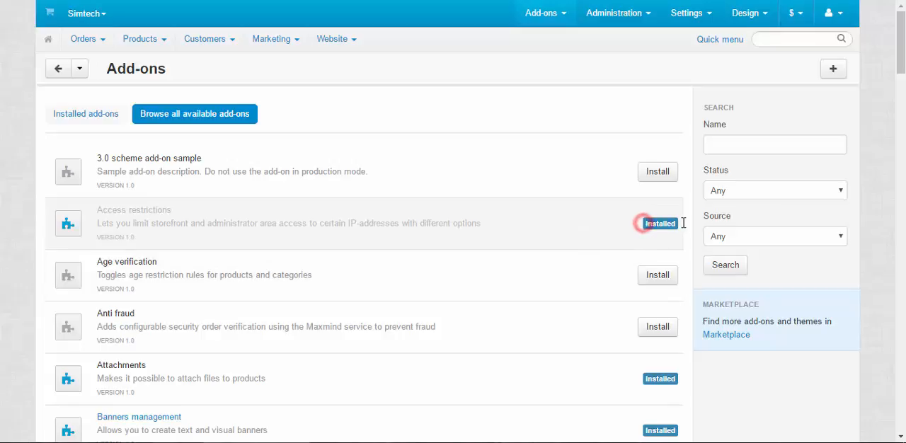
{"action": "left_click", "coordinate": [85, 114]}
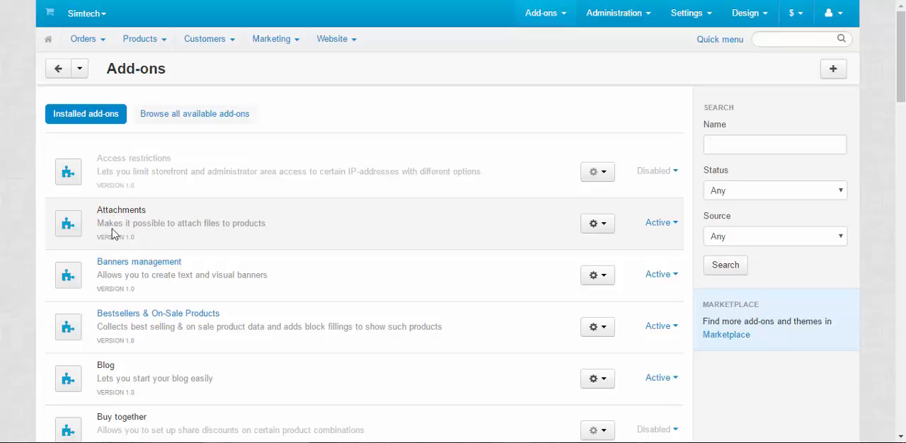
{"action": "mouse_move", "coordinate": [187, 235]}
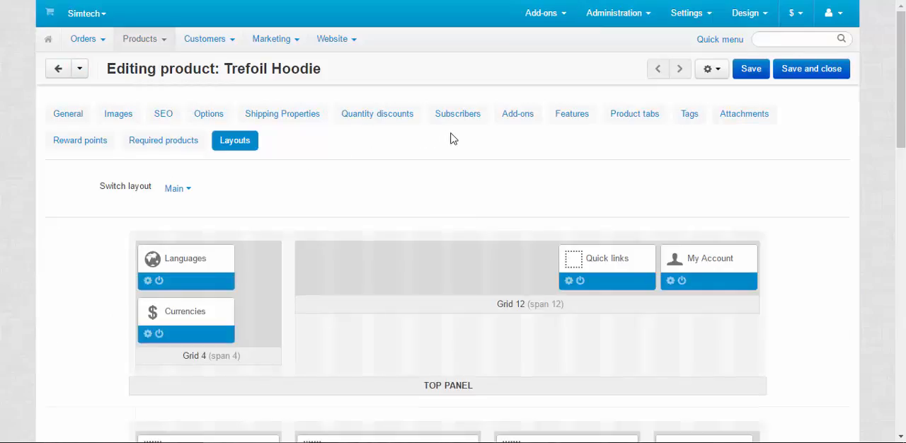
Step: Start a new product attachment and name it Adidas History 2012
{"action": "left_click", "coordinate": [745, 113]}
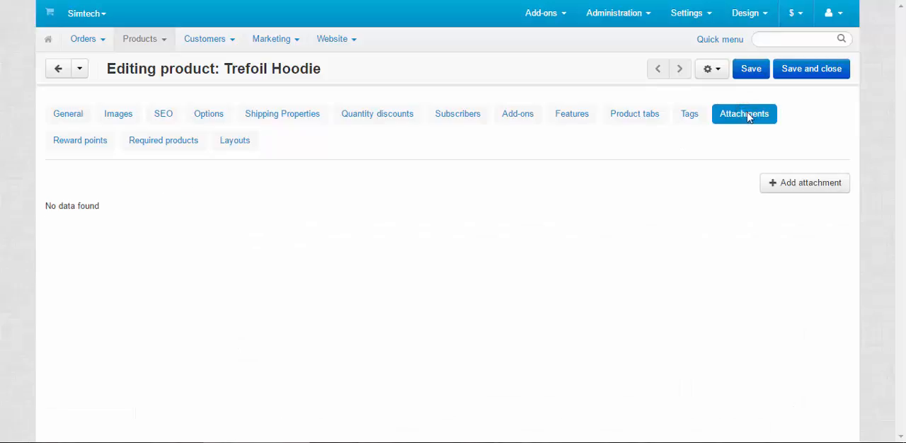
{"action": "mouse_move", "coordinate": [806, 183]}
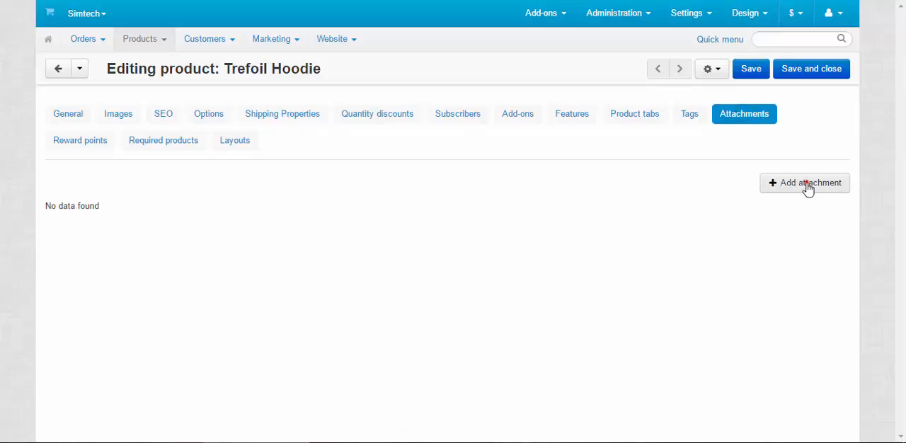
{"action": "left_click", "coordinate": [806, 182]}
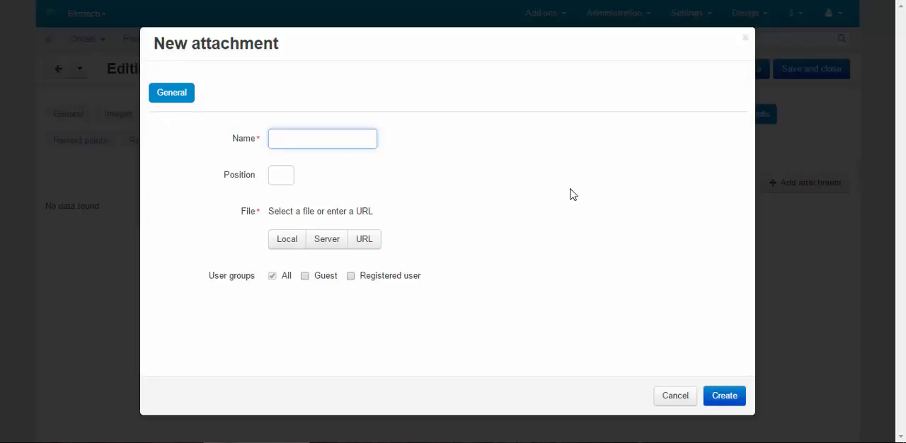
{"action": "left_click", "coordinate": [322, 139]}
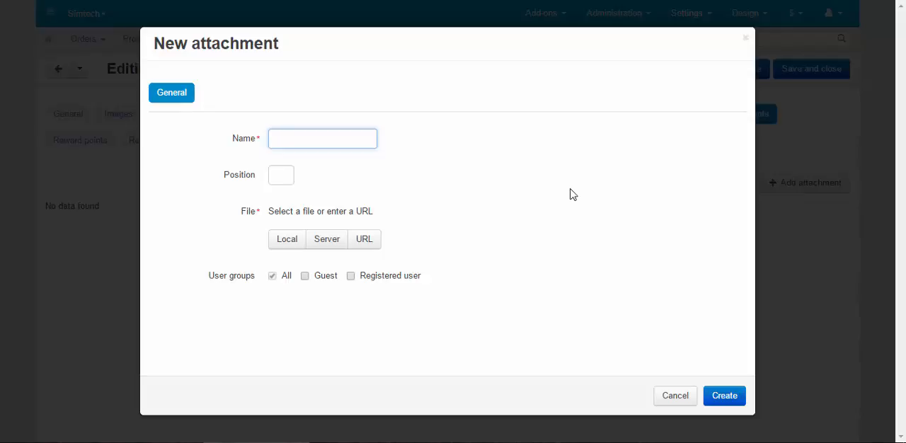
{"action": "left_click", "coordinate": [322, 138]}
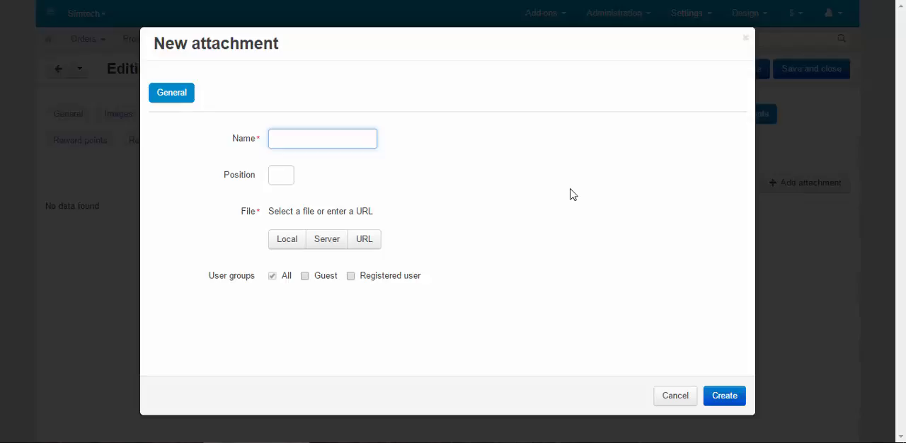
{"action": "mouse_move", "coordinate": [567, 194]}
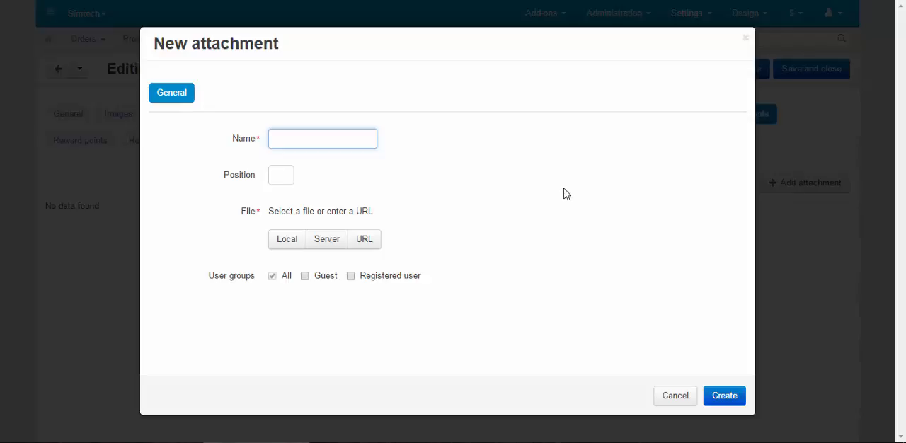
{"action": "type", "text": "A"}
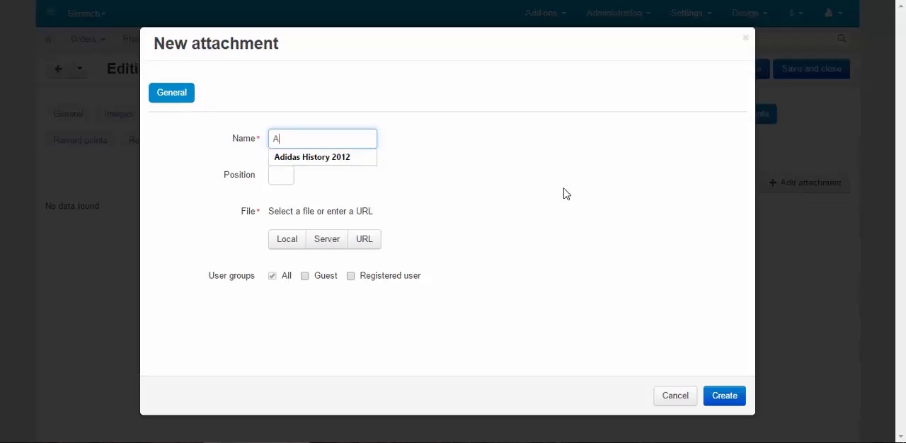
{"action": "type", "text": "d"}
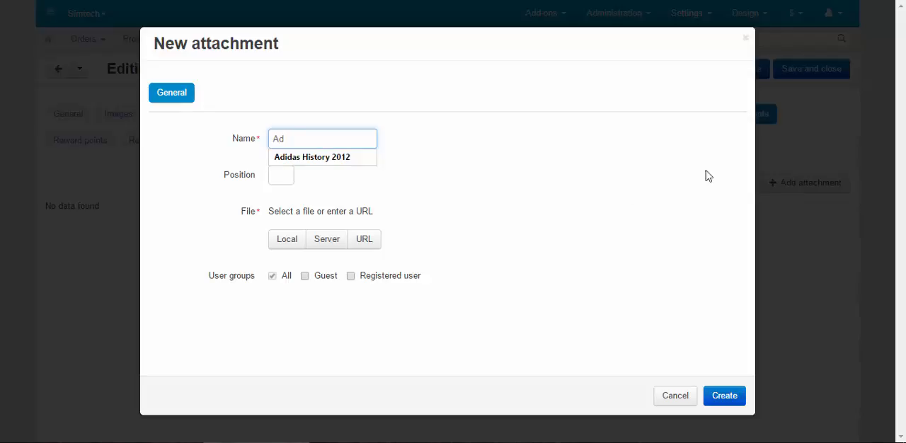
Step: Attach adidas+history.pdf at position 1 and create the attachment
{"action": "left_click", "coordinate": [286, 238]}
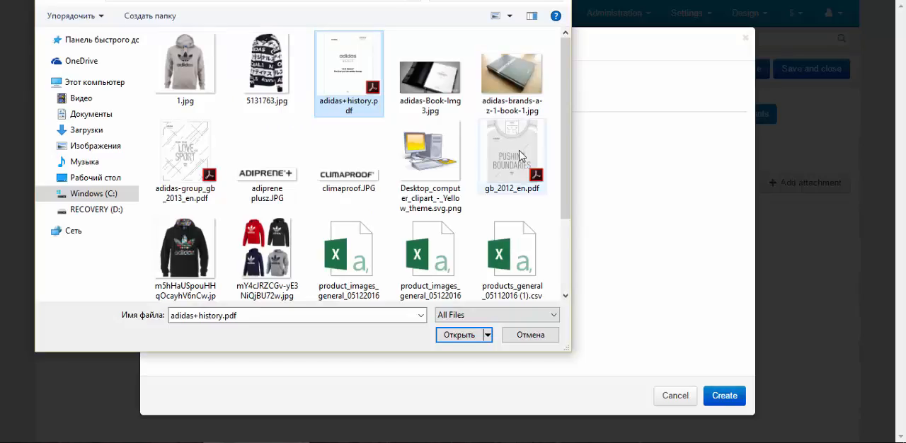
{"action": "left_click", "coordinate": [459, 335]}
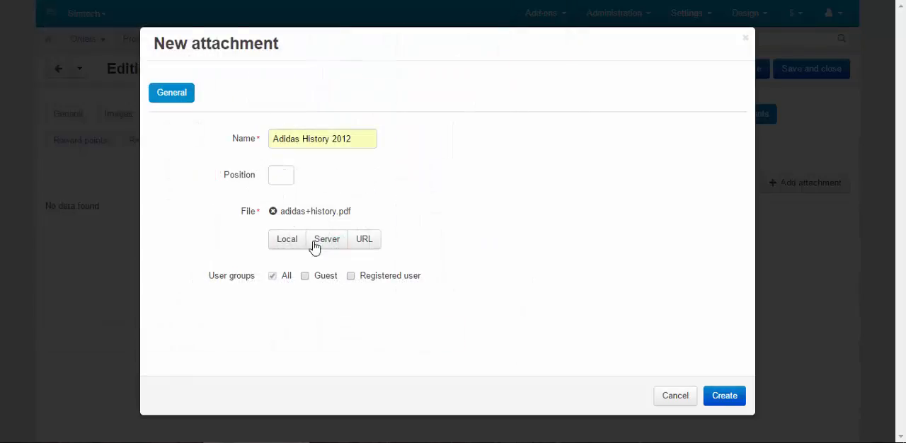
{"action": "type", "text": "1"}
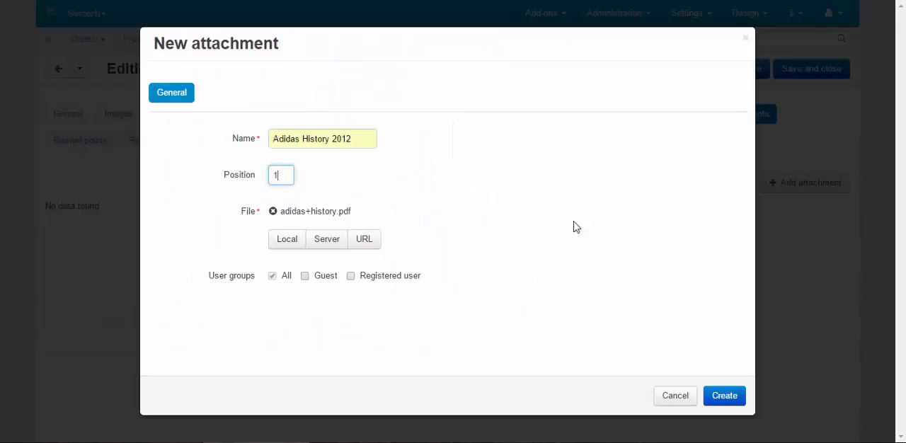
{"action": "left_click", "coordinate": [723, 396]}
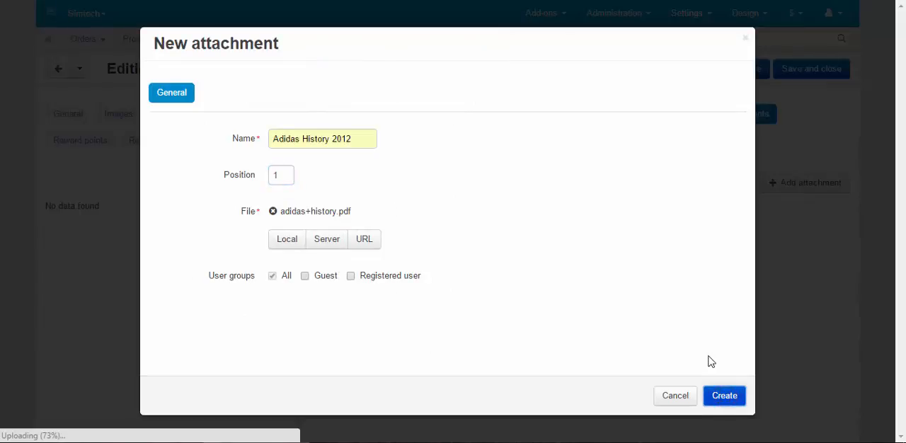
{"action": "left_click", "coordinate": [724, 396]}
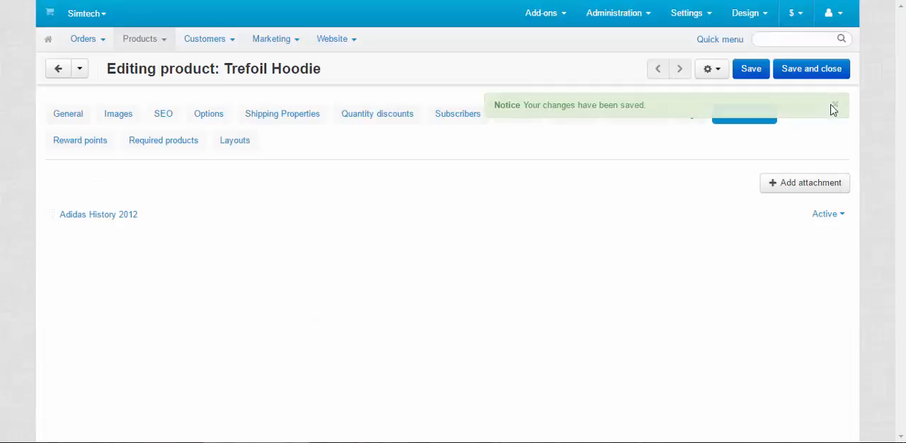
Step: Preview the hoodie on the storefront and download Adidas History 2012 from its Attachments
{"action": "left_click", "coordinate": [711, 68]}
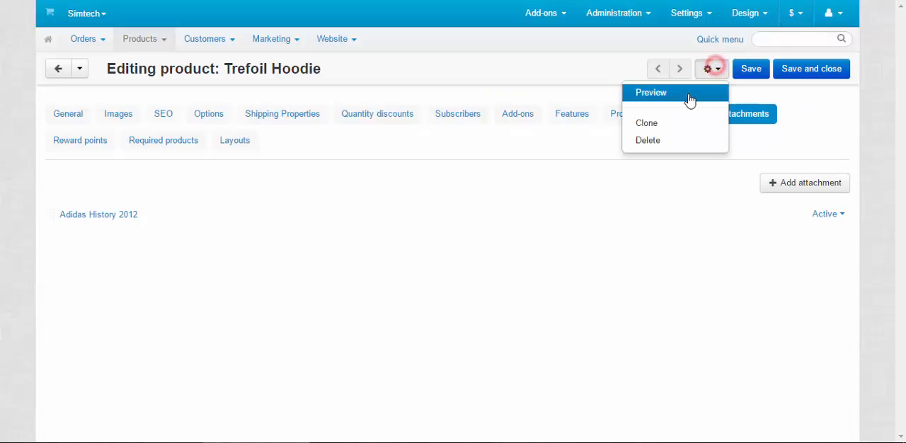
{"action": "left_click", "coordinate": [650, 92]}
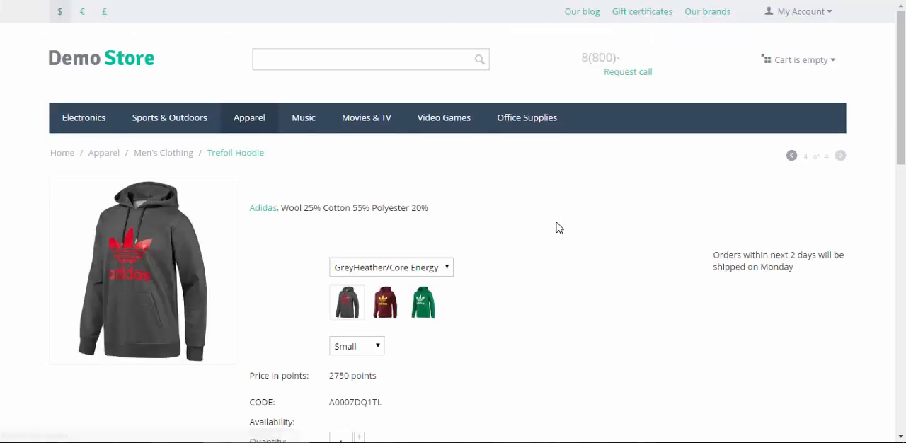
{"action": "scroll", "scroll_direction": "down", "scroll_amount": 3}
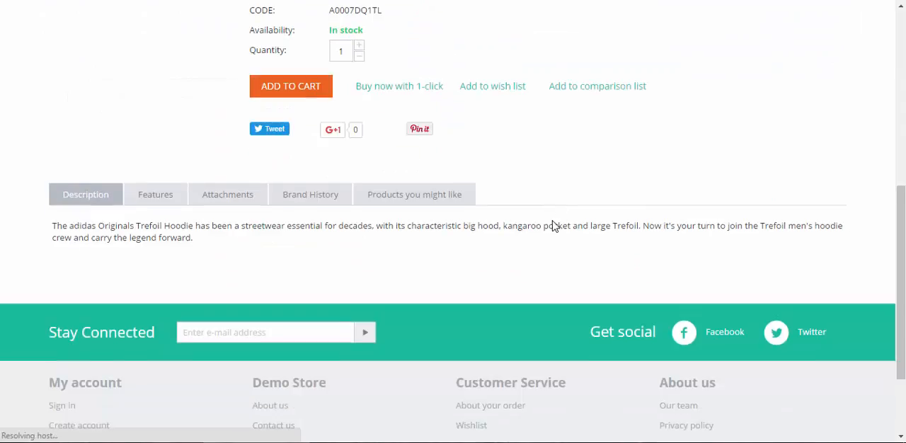
{"action": "left_click", "coordinate": [227, 194]}
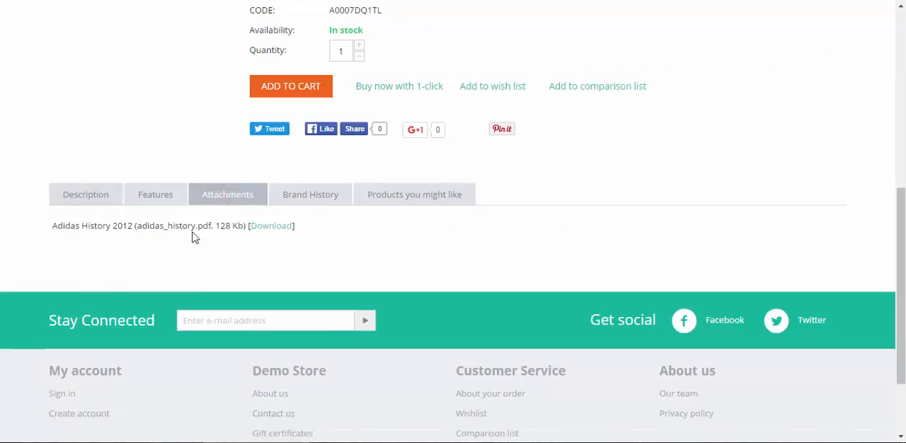
{"action": "mouse_move", "coordinate": [271, 225]}
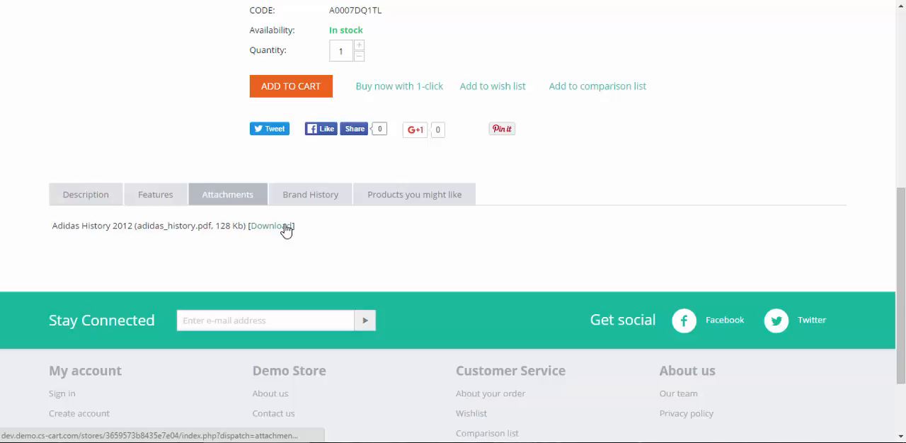
{"action": "left_click", "coordinate": [272, 226]}
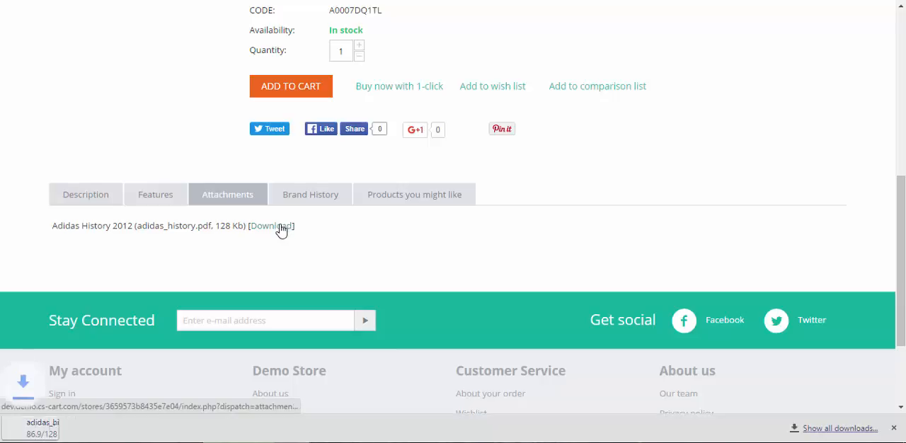
{"action": "left_click", "coordinate": [272, 226]}
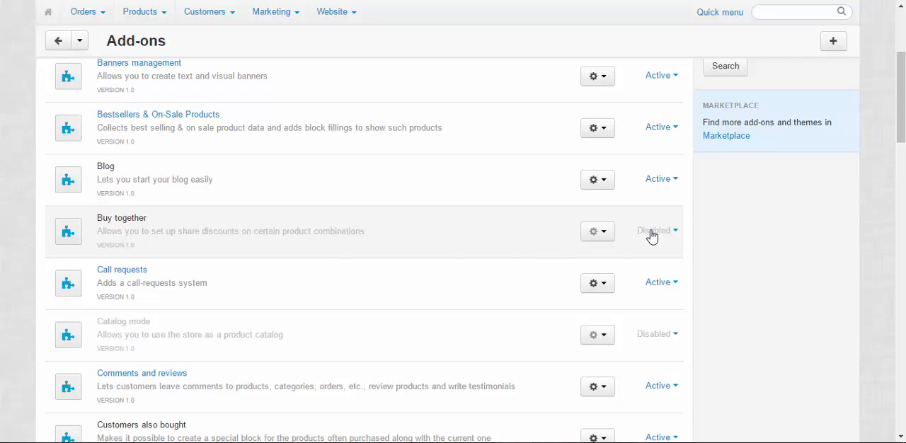
Step: Switch the Buy together add-on status from Disabled to Active
{"action": "left_click", "coordinate": [652, 230]}
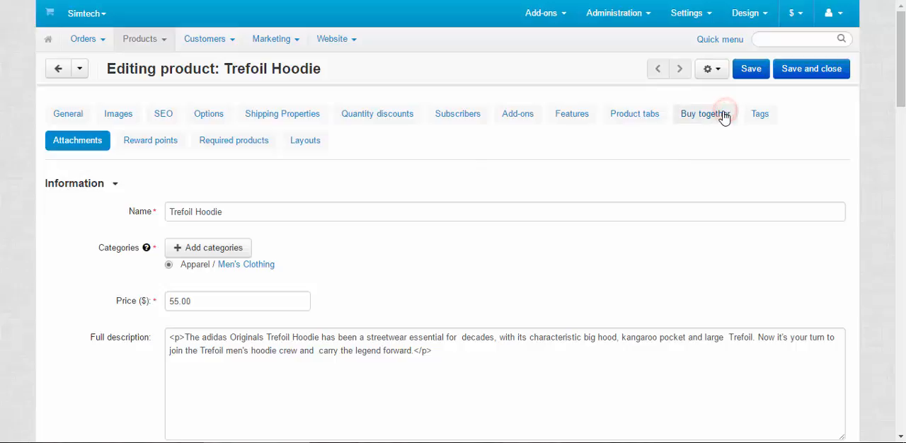
Step: Add a Buy together combination named Hoodie Sale, available until 05/20/2016
{"action": "left_click", "coordinate": [807, 183]}
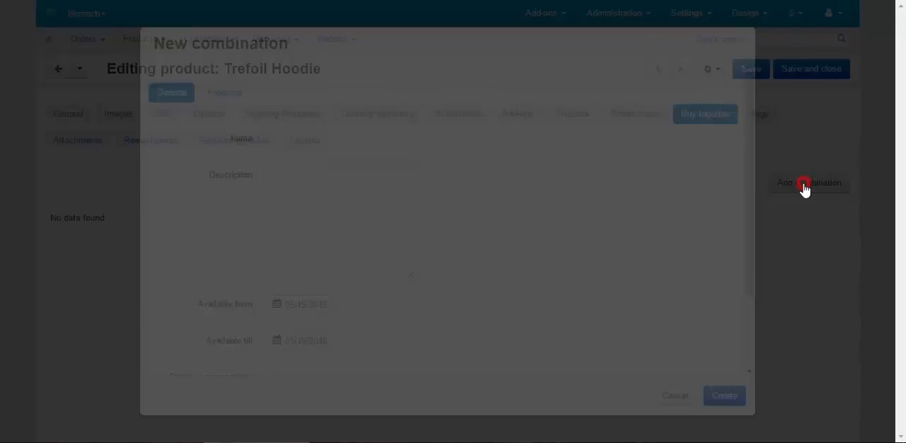
{"action": "left_click", "coordinate": [809, 183]}
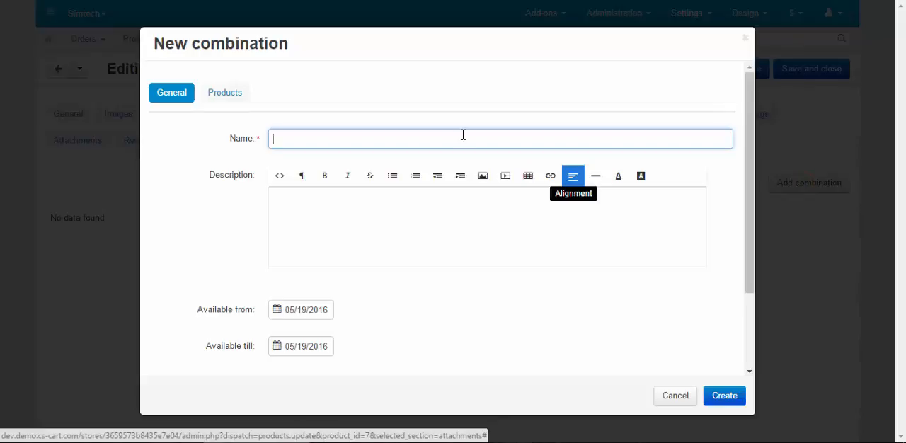
{"action": "mouse_move", "coordinate": [360, 133]}
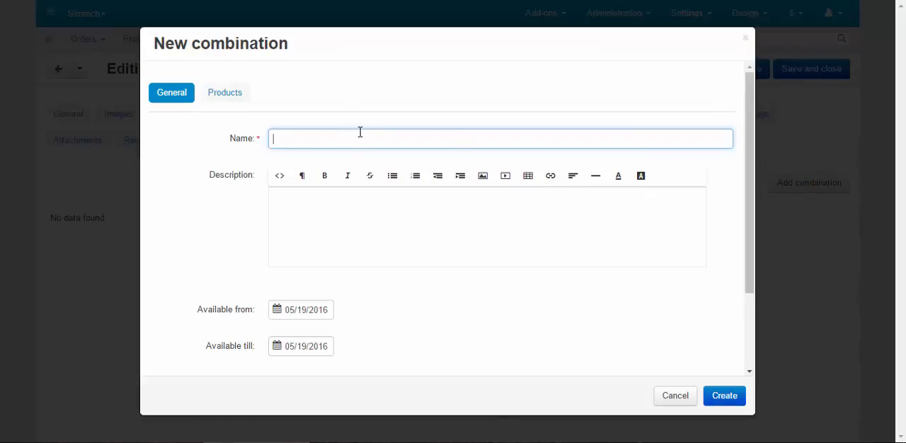
{"action": "type", "text": "Hoodie"}
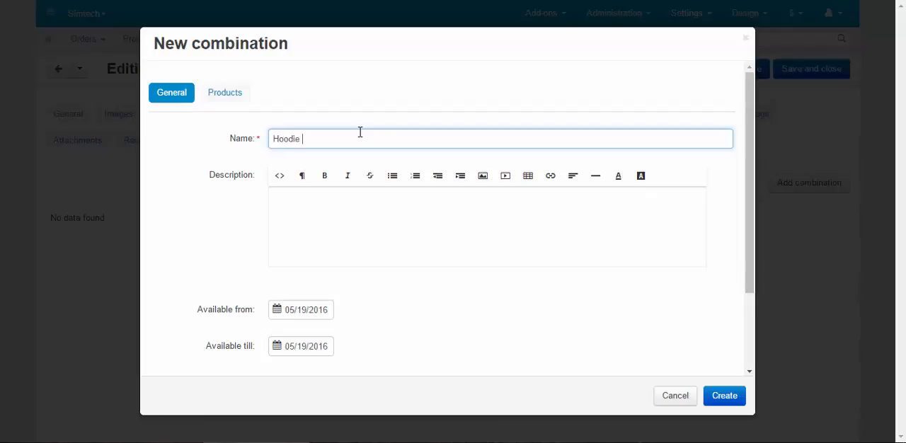
{"action": "type", "text": "Sale"}
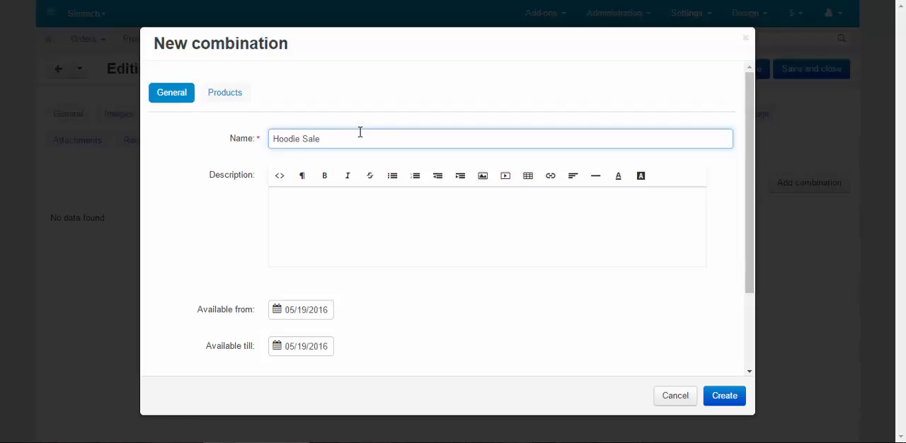
{"action": "scroll", "scroll_direction": "down", "scroll_amount": 3}
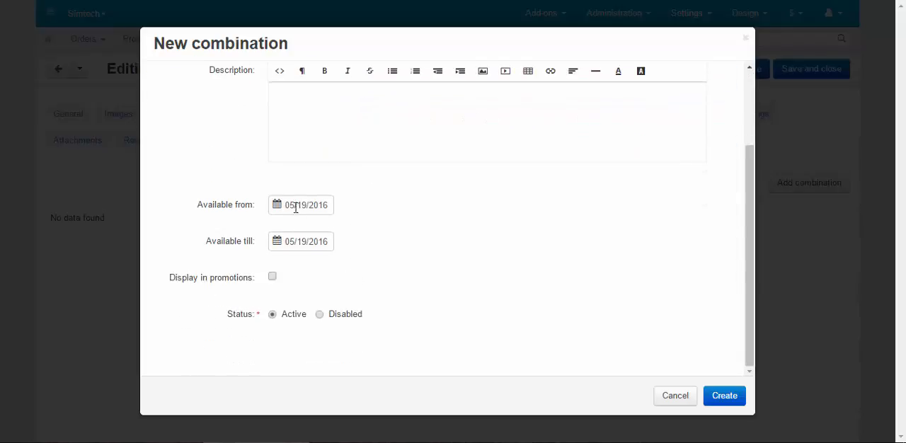
{"action": "left_click", "coordinate": [301, 241]}
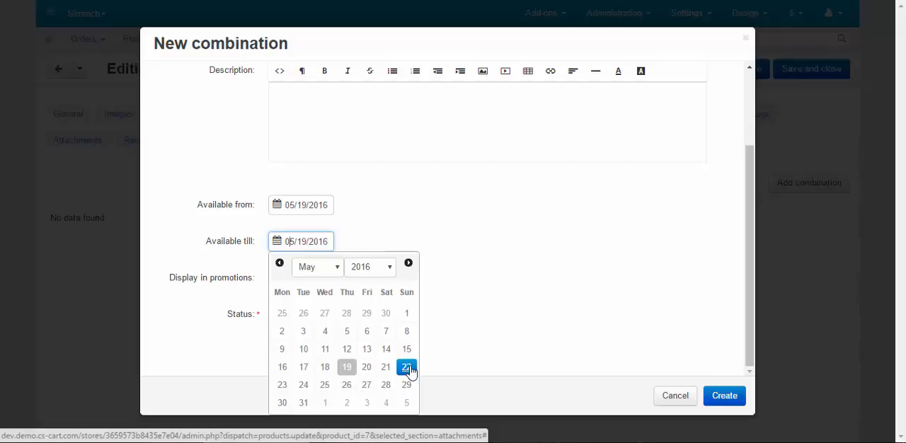
{"action": "left_click", "coordinate": [366, 366]}
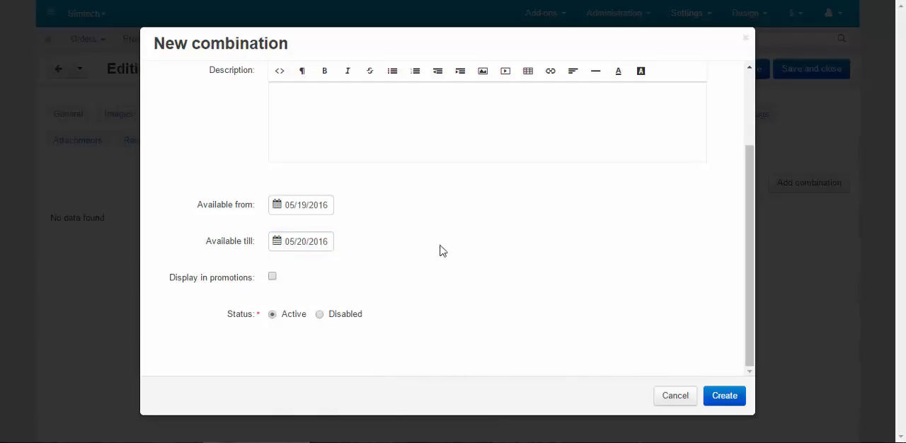
{"action": "scroll", "scroll_direction": "up", "scroll_amount": 3}
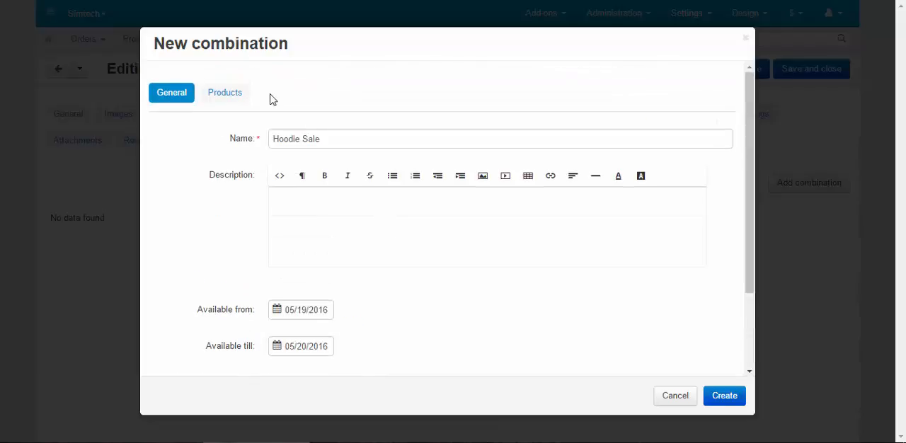
Step: Add Trefoil Hoodie and Trefoil Logo Hoodie to the combination from the Apparel category
{"action": "left_click", "coordinate": [225, 92]}
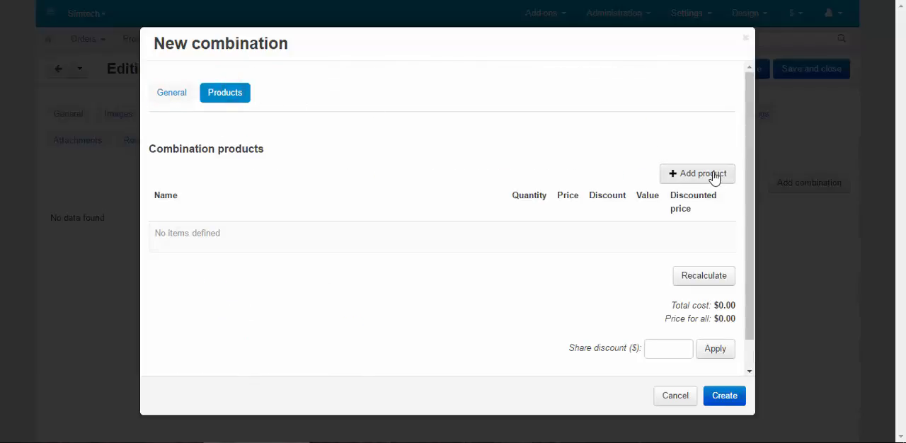
{"action": "left_click", "coordinate": [698, 173]}
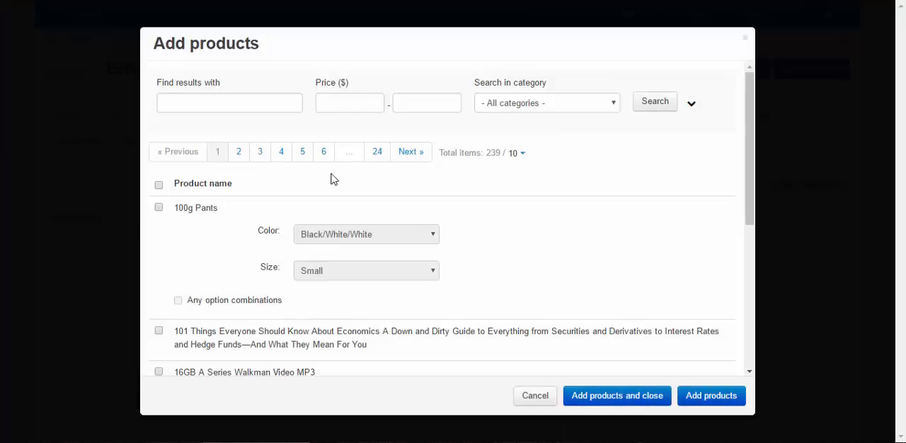
{"action": "left_click", "coordinate": [546, 103]}
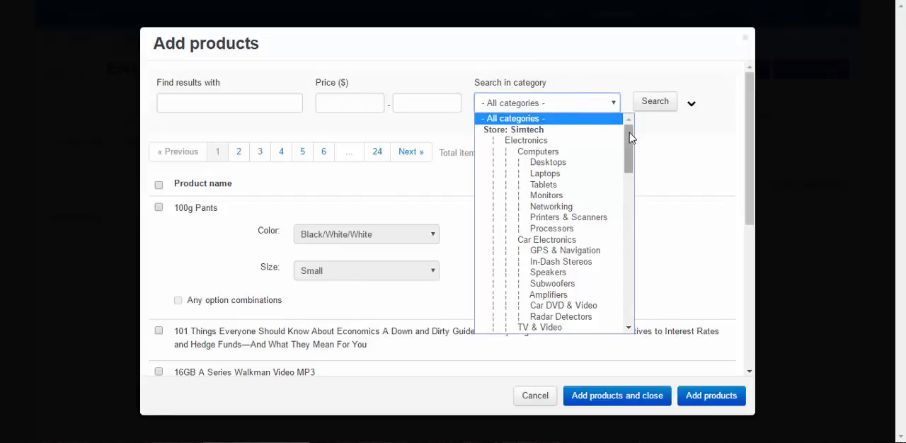
{"action": "scroll", "scroll_direction": "down", "scroll_amount": 3}
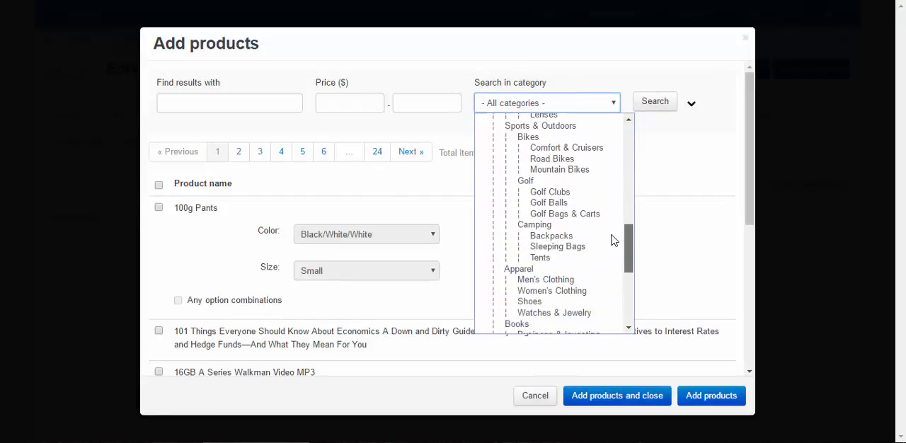
{"action": "left_click", "coordinate": [653, 101]}
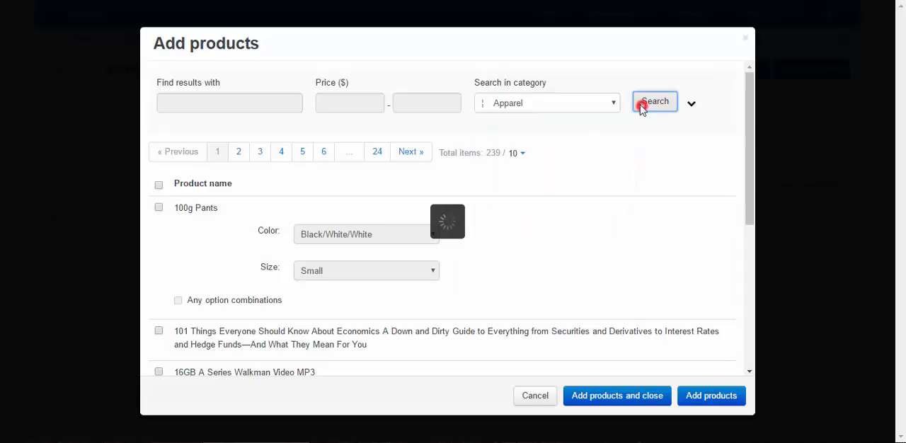
{"action": "left_click", "coordinate": [654, 101]}
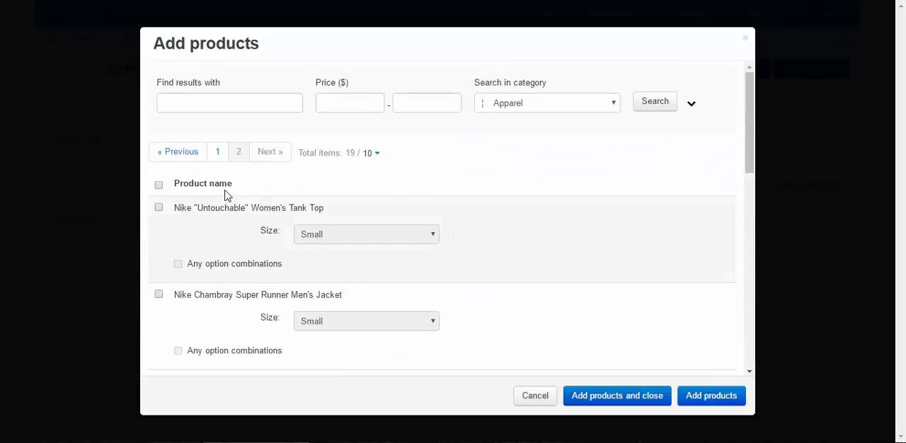
{"action": "scroll", "scroll_direction": "down", "scroll_amount": 3}
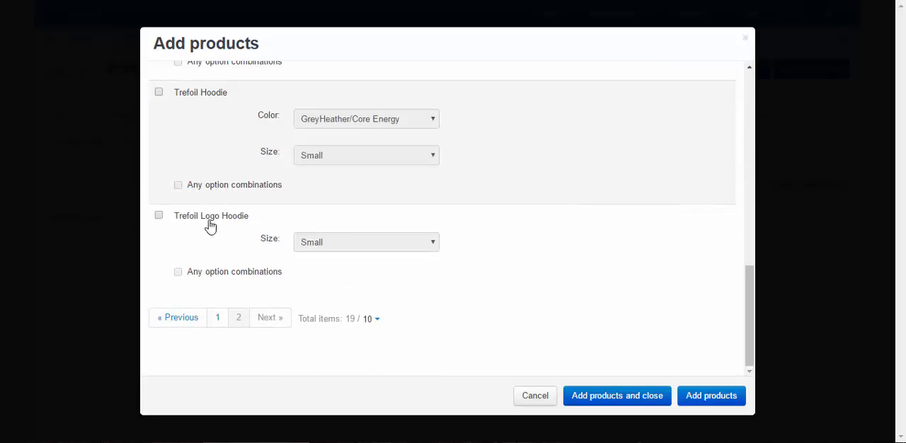
{"action": "left_click", "coordinate": [159, 215]}
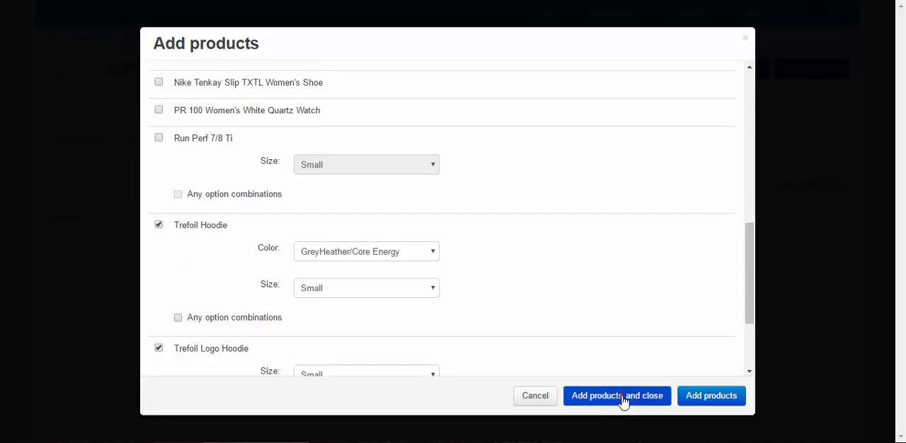
{"action": "left_click", "coordinate": [617, 395]}
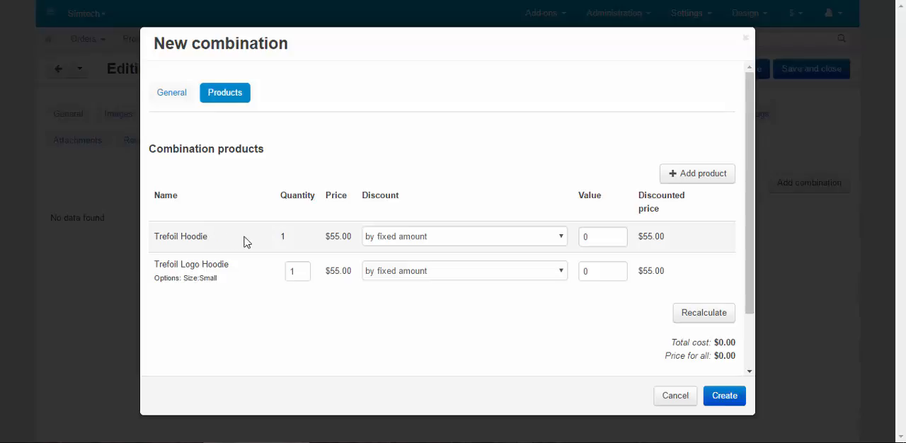
{"action": "mouse_move", "coordinate": [267, 232]}
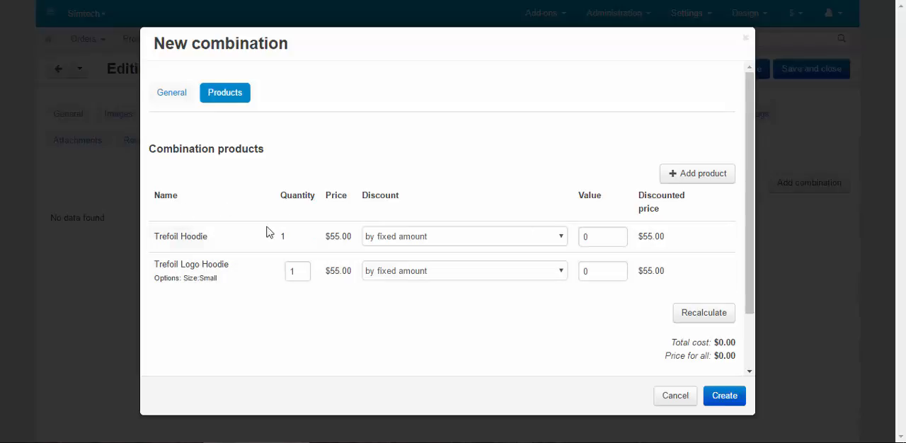
Step: Give each hoodie a $5 discount and create the combination, $100 for both
{"action": "left_click", "coordinate": [464, 237]}
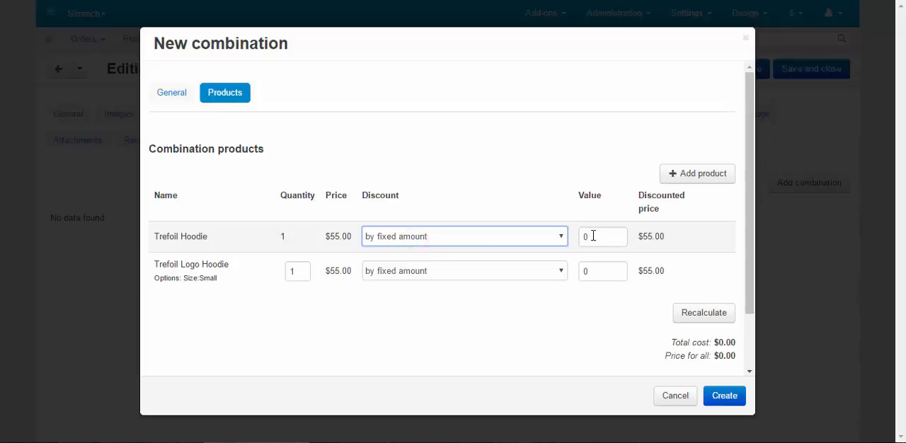
{"action": "left_click", "coordinate": [602, 236]}
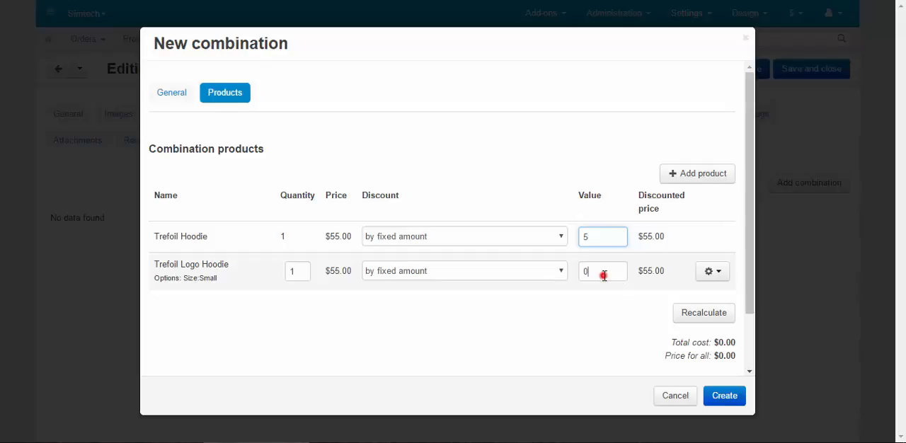
{"action": "type", "text": "5"}
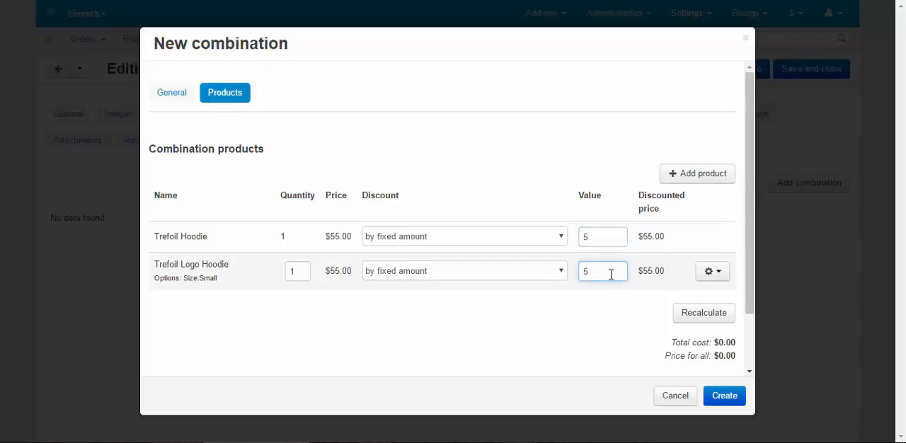
{"action": "left_click", "coordinate": [704, 313]}
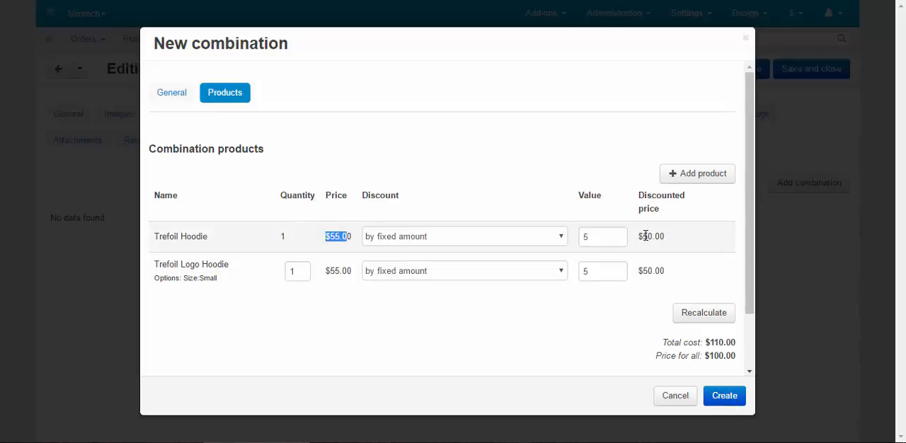
{"action": "left_click", "coordinate": [723, 396]}
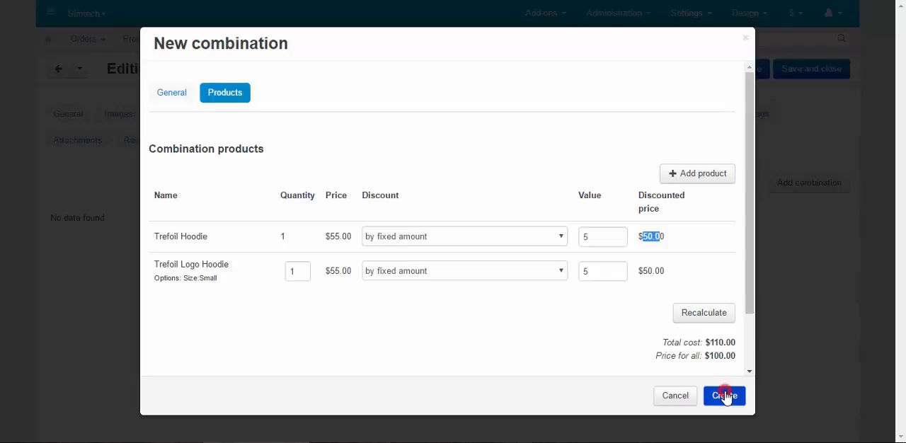
{"action": "left_click", "coordinate": [724, 396]}
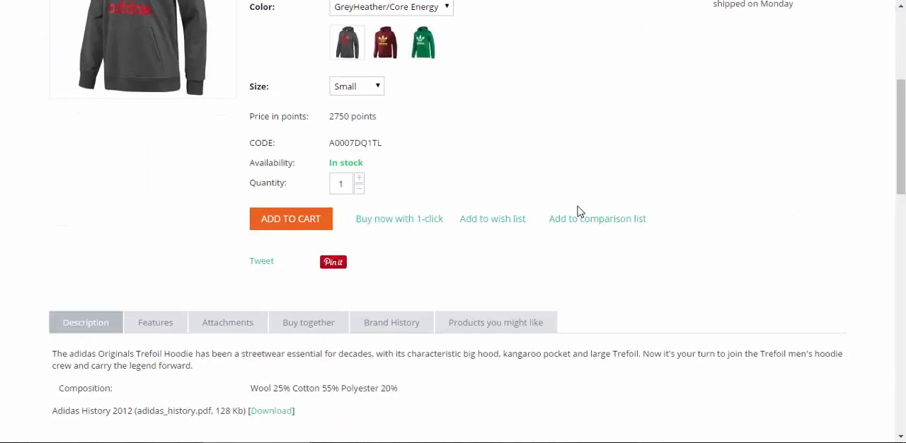
Step: Scroll the storefront product page and open the Buy together tab showing Hoodie Sale
{"action": "scroll", "scroll_direction": "down", "scroll_amount": 3}
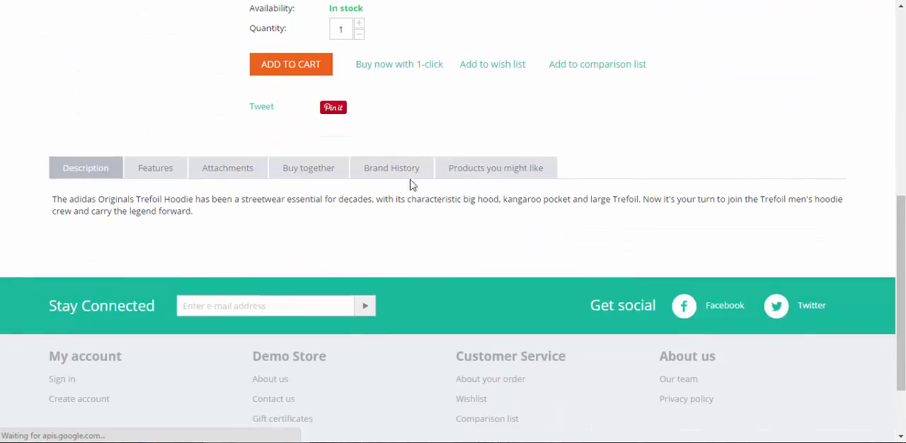
{"action": "scroll", "scroll_direction": "down", "scroll_amount": 3}
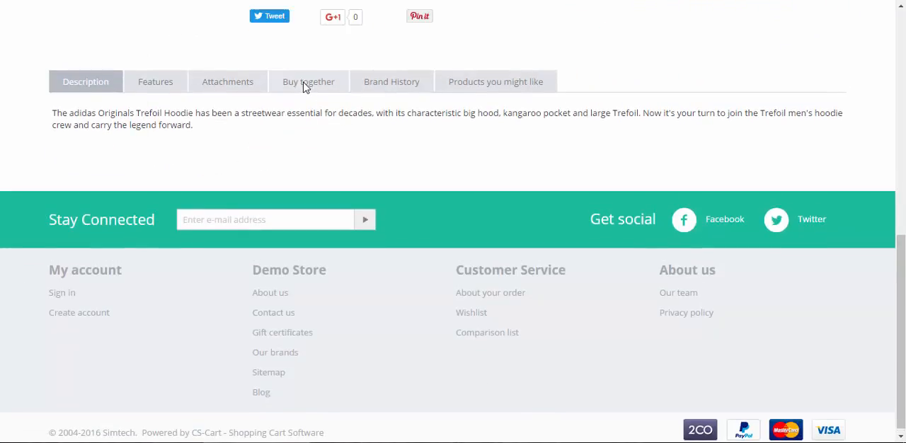
{"action": "left_click", "coordinate": [308, 81]}
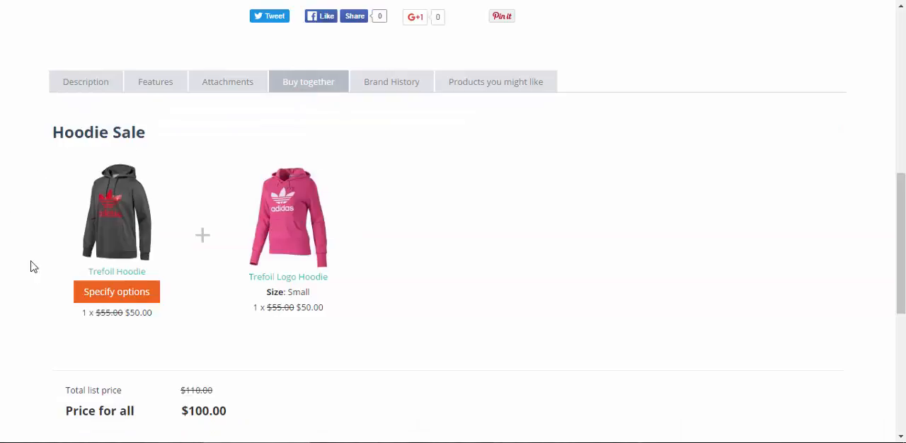
{"action": "mouse_move", "coordinate": [301, 335]}
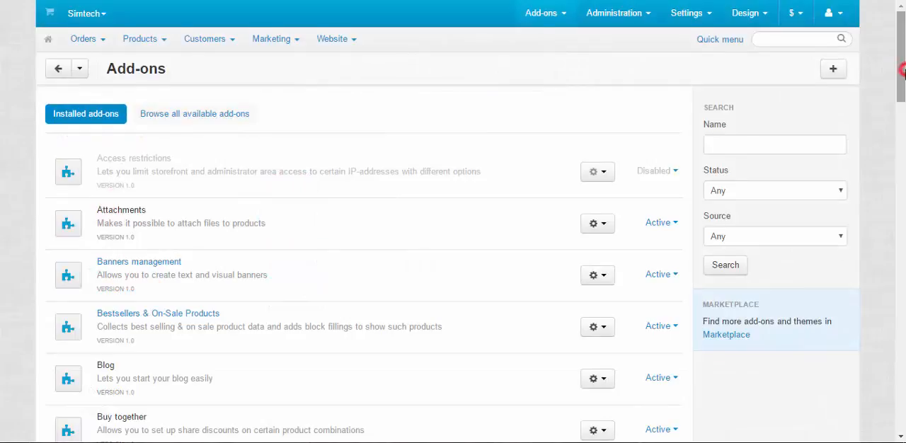
Step: Scroll the installed add-ons list down past Reward points and RMA
{"action": "scroll", "scroll_direction": "down", "scroll_amount": 3}
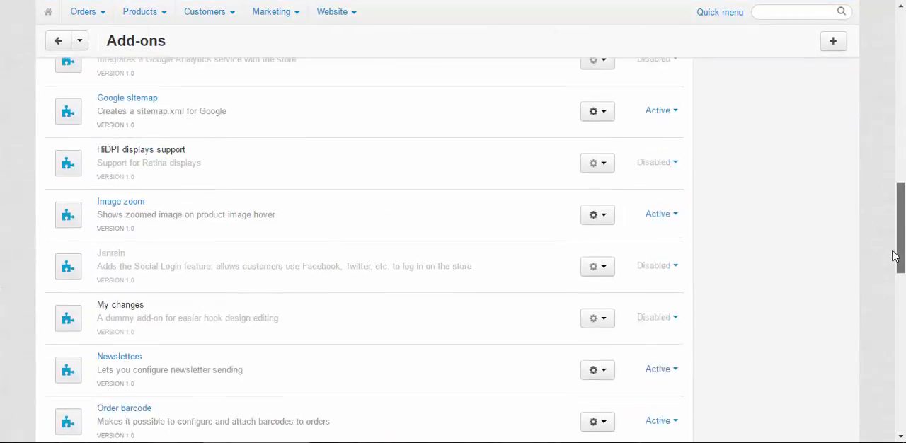
{"action": "scroll", "scroll_direction": "down", "scroll_amount": 3}
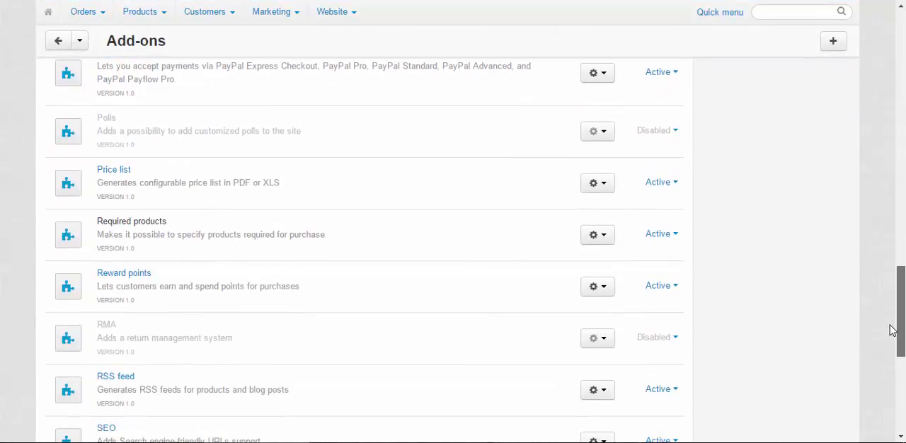
{"action": "mouse_move", "coordinate": [149, 247]}
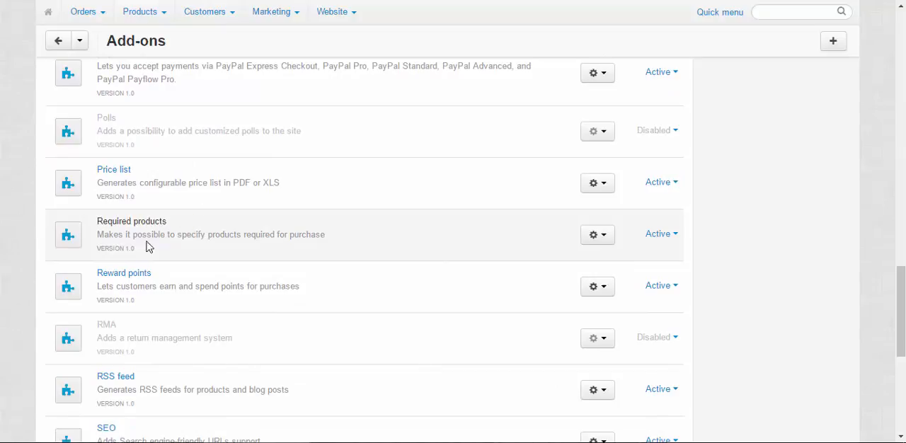
{"action": "mouse_move", "coordinate": [218, 238]}
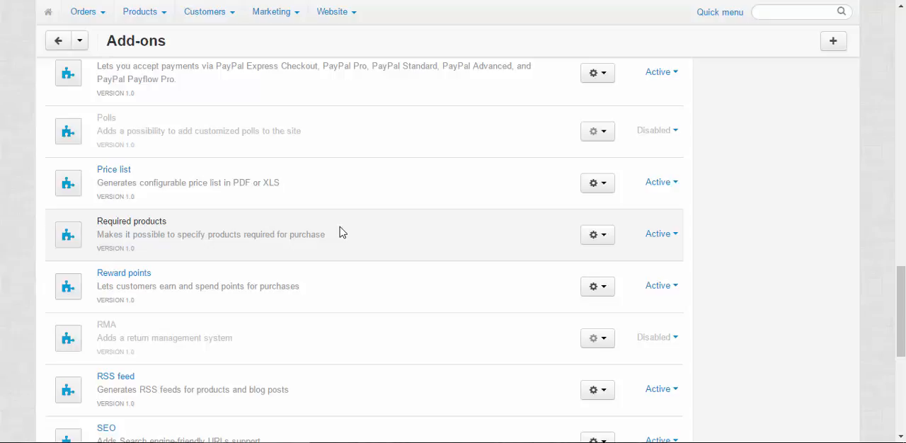
{"action": "mouse_move", "coordinate": [174, 284]}
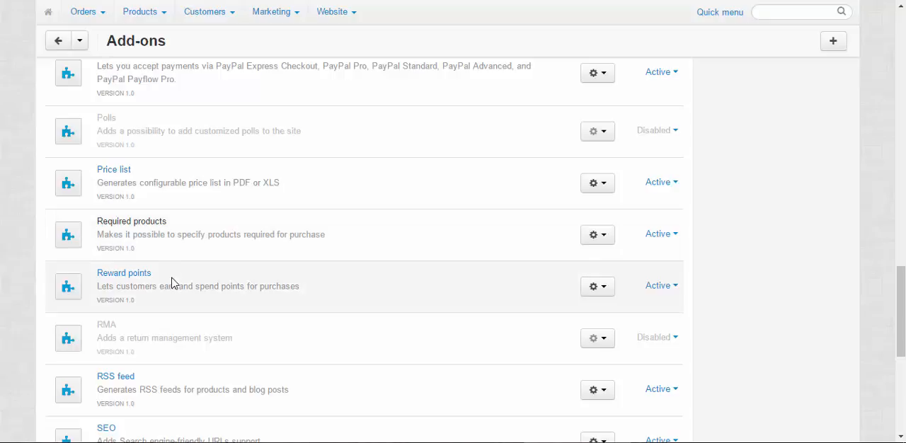
{"action": "mouse_move", "coordinate": [317, 296]}
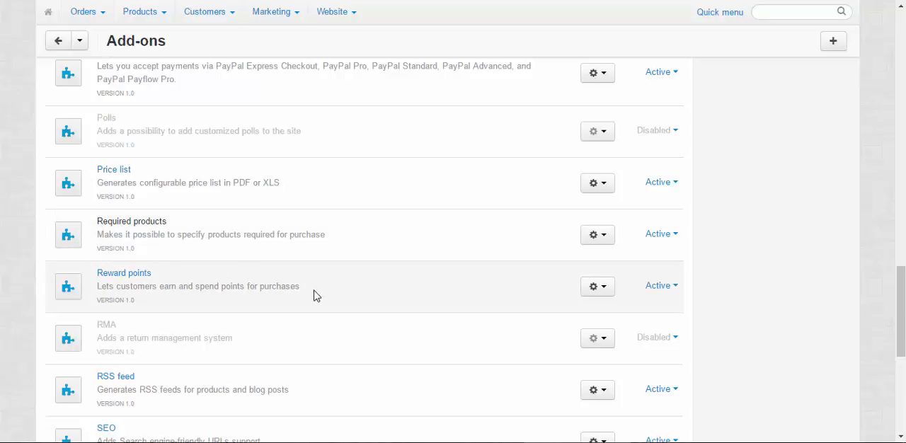
{"action": "mouse_move", "coordinate": [308, 295]}
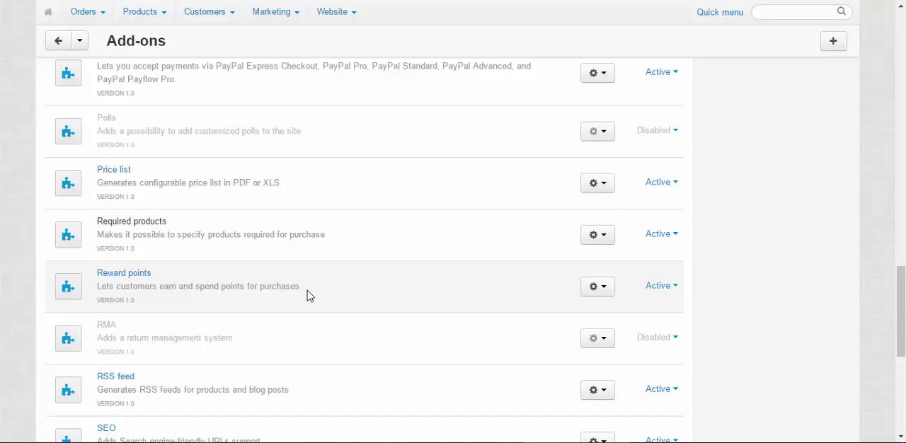
{"action": "mouse_move", "coordinate": [132, 295]}
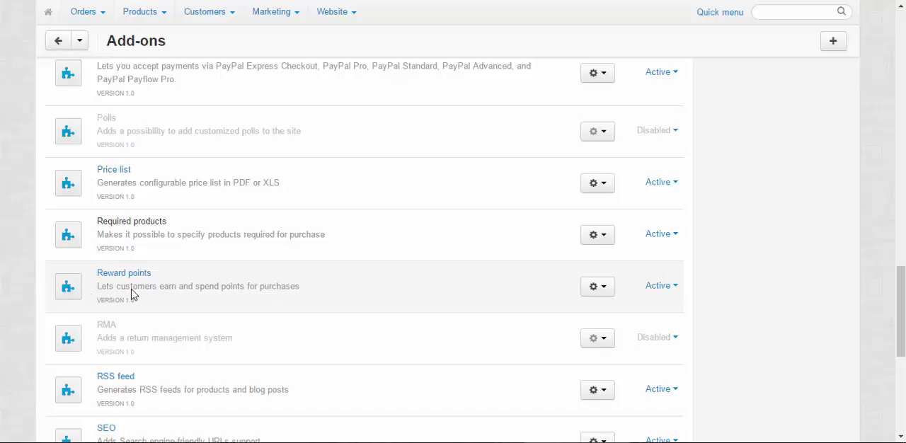
{"action": "left_click", "coordinate": [597, 286]}
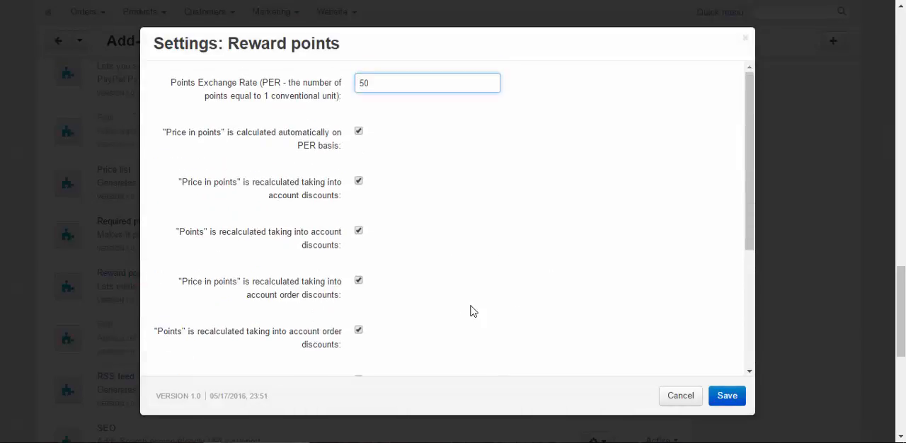
{"action": "scroll", "scroll_direction": "down", "scroll_amount": 3}
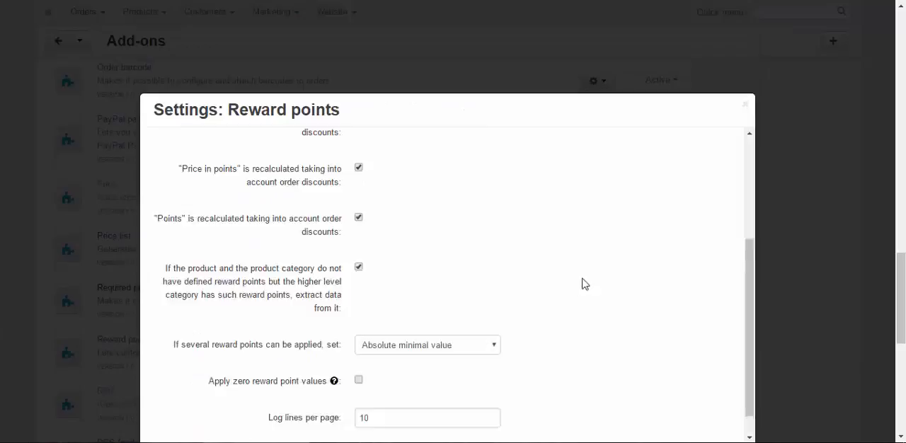
{"action": "left_click", "coordinate": [745, 104]}
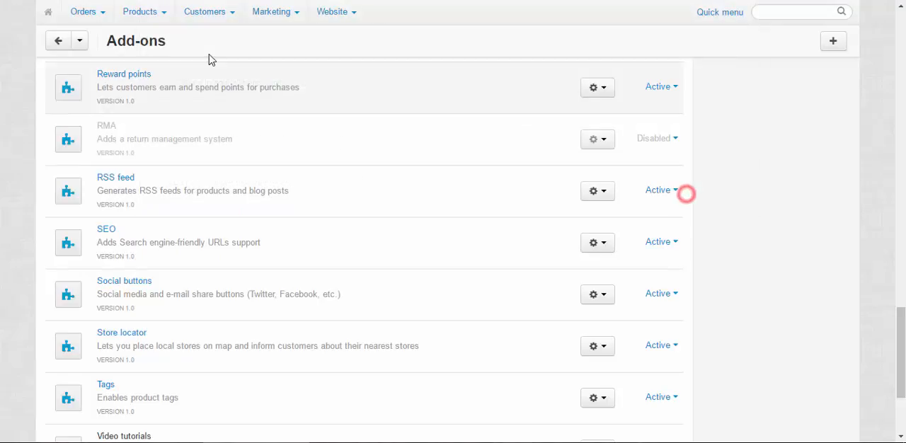
Step: Reopen the Trefoil Hoodie's reward points settings and override its price in points
{"action": "left_click", "coordinate": [79, 41]}
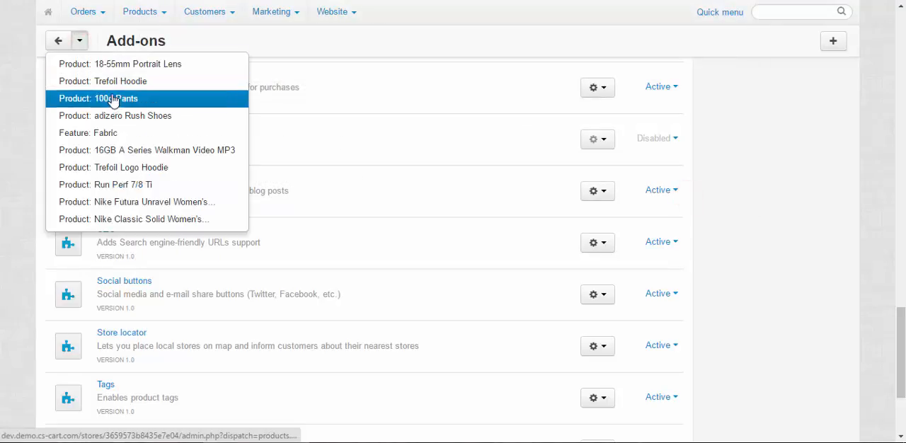
{"action": "left_click", "coordinate": [102, 80]}
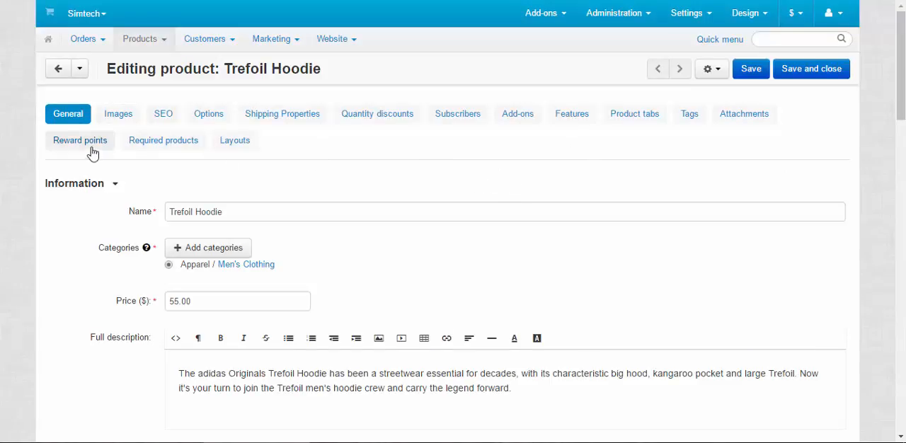
{"action": "left_click", "coordinate": [79, 140]}
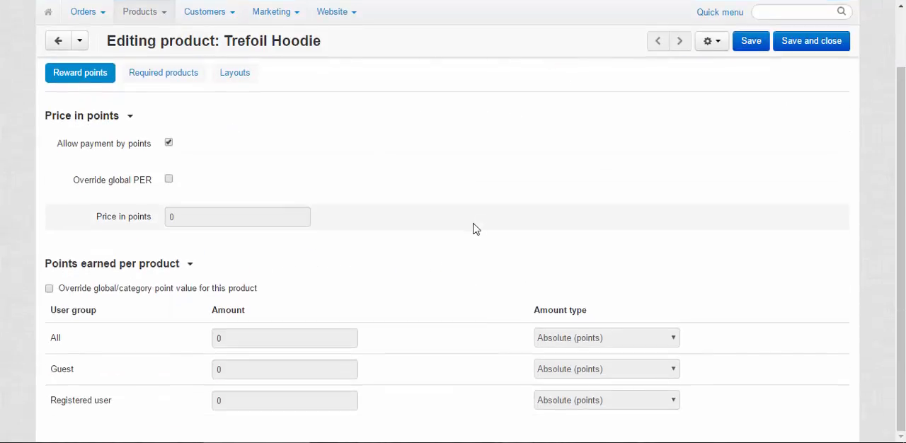
{"action": "mouse_move", "coordinate": [358, 159]}
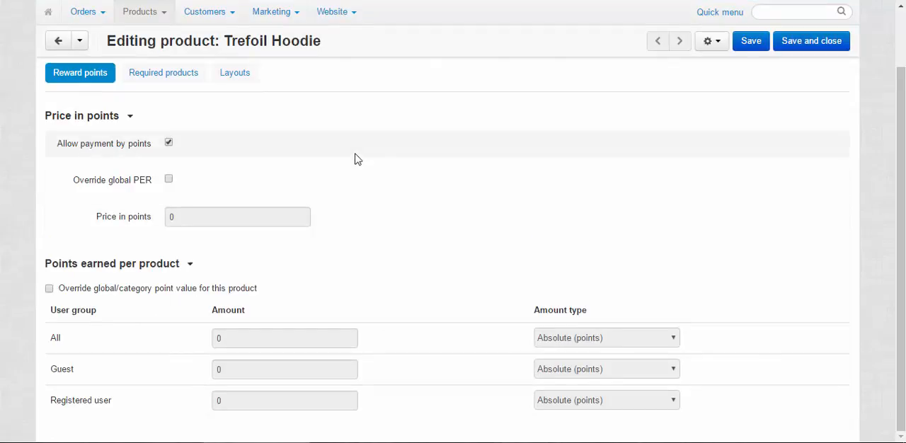
{"action": "mouse_move", "coordinate": [354, 156]}
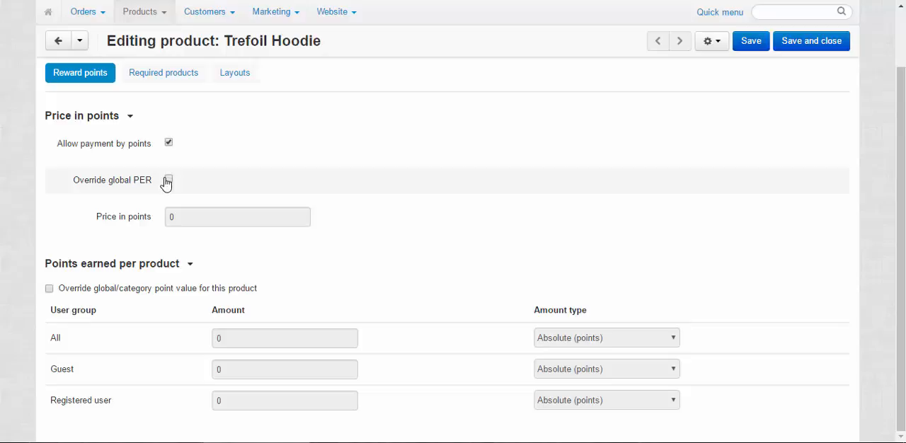
{"action": "left_click", "coordinate": [169, 179]}
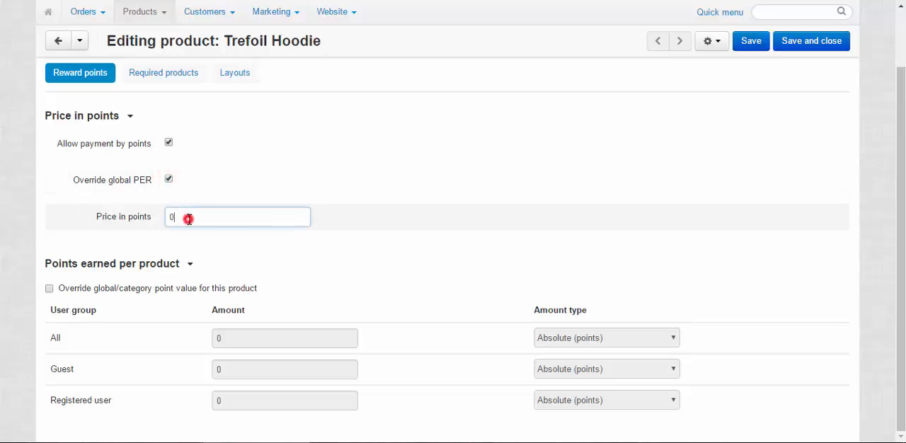
{"action": "key", "text": "Backspace"}
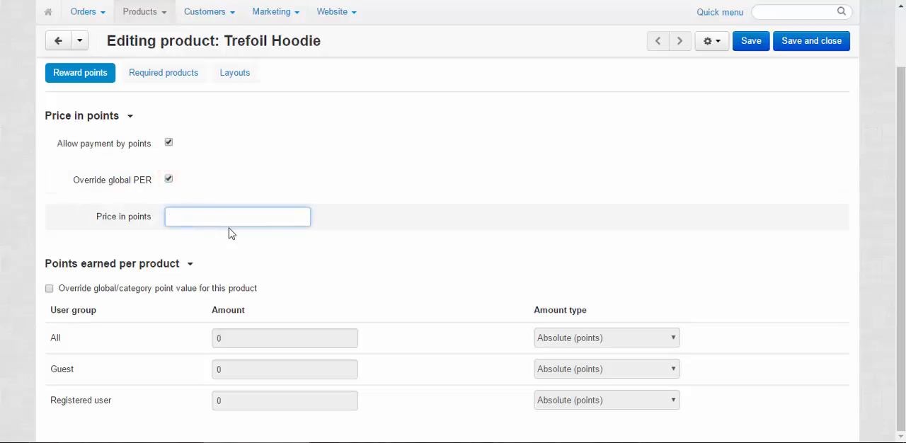
{"action": "left_click", "coordinate": [237, 217]}
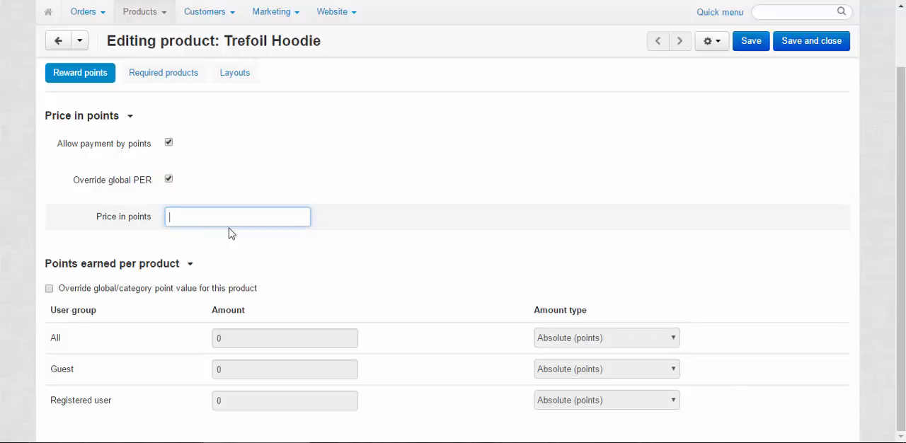
{"action": "type", "text": "50000"}
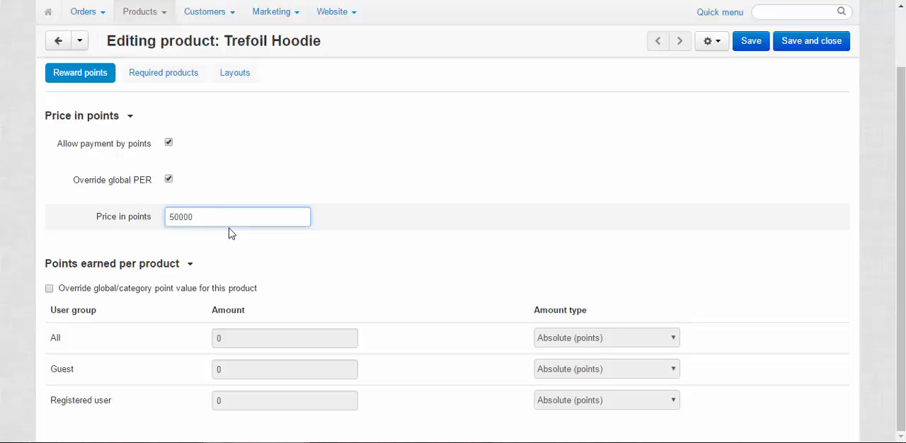
Step: Override the category point value, give all user groups 50000 reward points, and save
{"action": "left_click", "coordinate": [50, 288]}
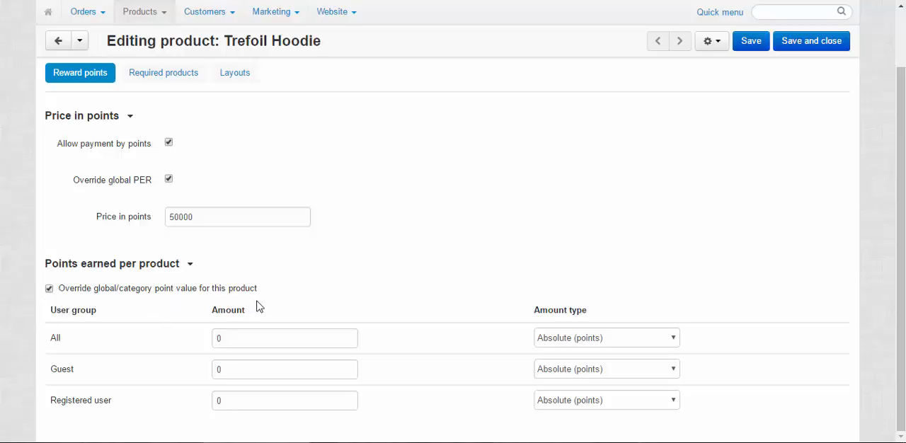
{"action": "mouse_move", "coordinate": [32, 317]}
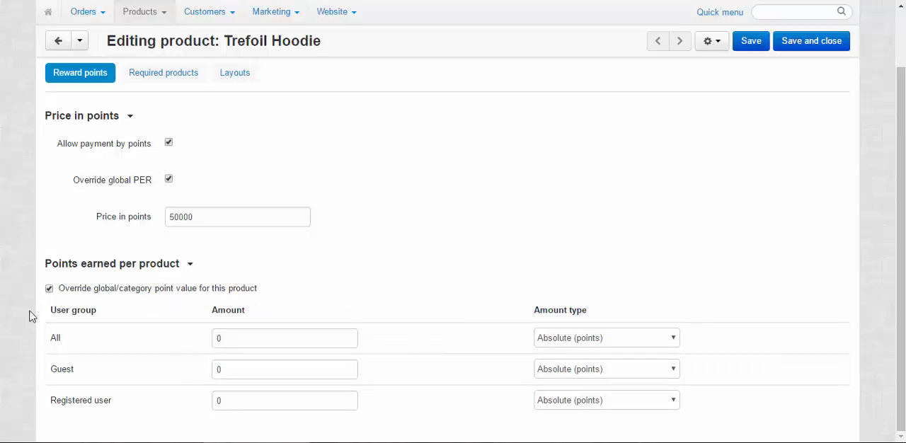
{"action": "mouse_move", "coordinate": [374, 272]}
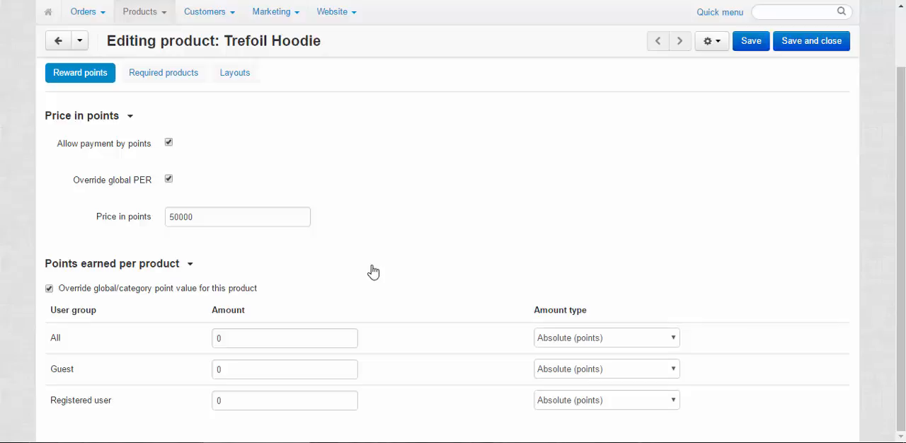
{"action": "left_click", "coordinate": [285, 338]}
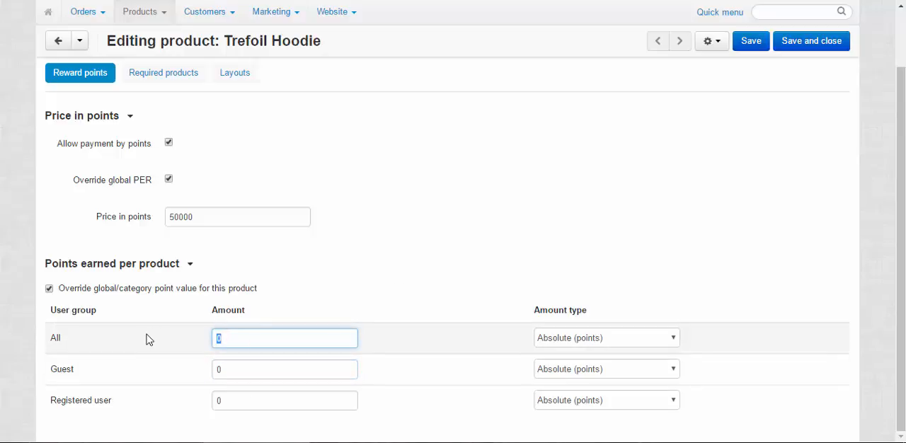
{"action": "type", "text": "50000"}
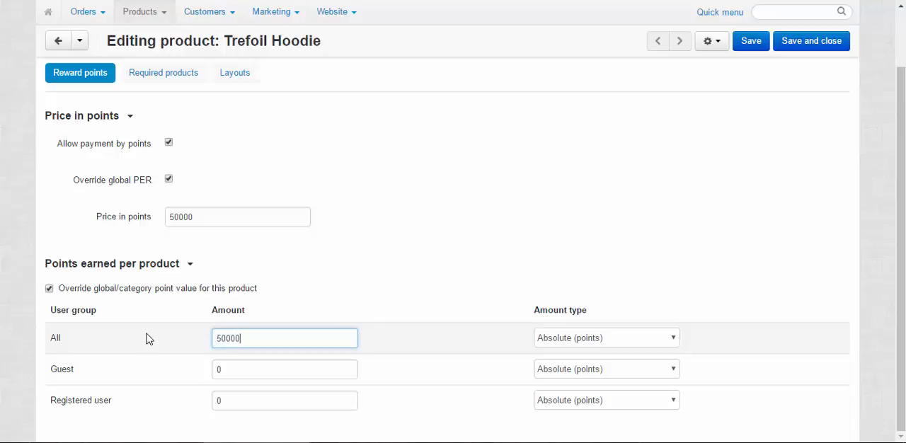
{"action": "left_click", "coordinate": [751, 40]}
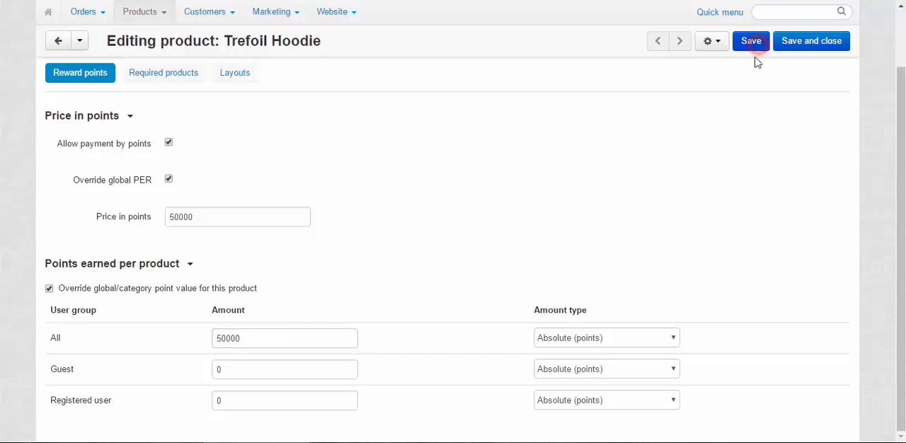
{"action": "left_click", "coordinate": [750, 41]}
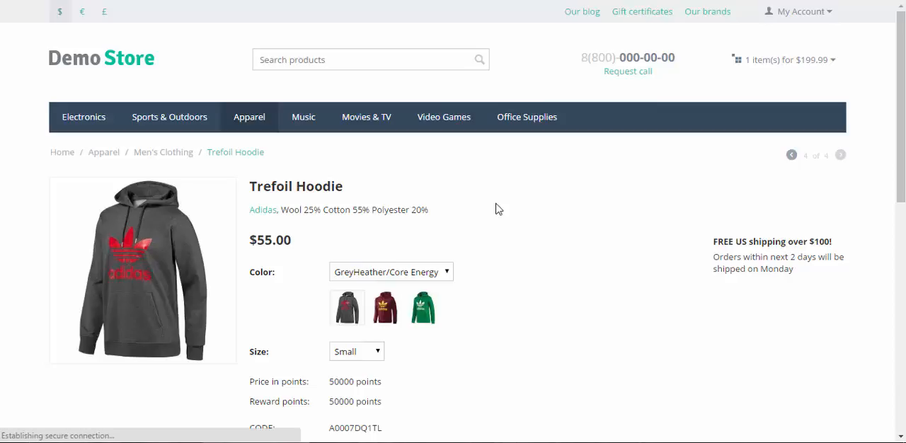
{"action": "mouse_move", "coordinate": [584, 269]}
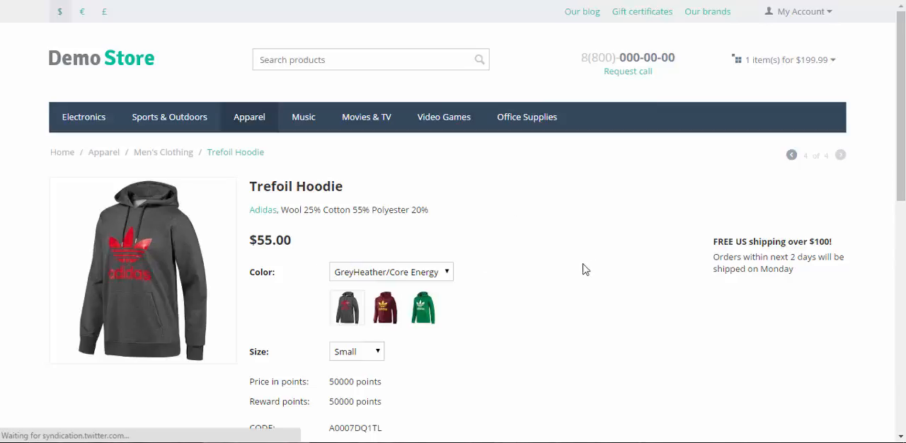
{"action": "mouse_move", "coordinate": [386, 386]}
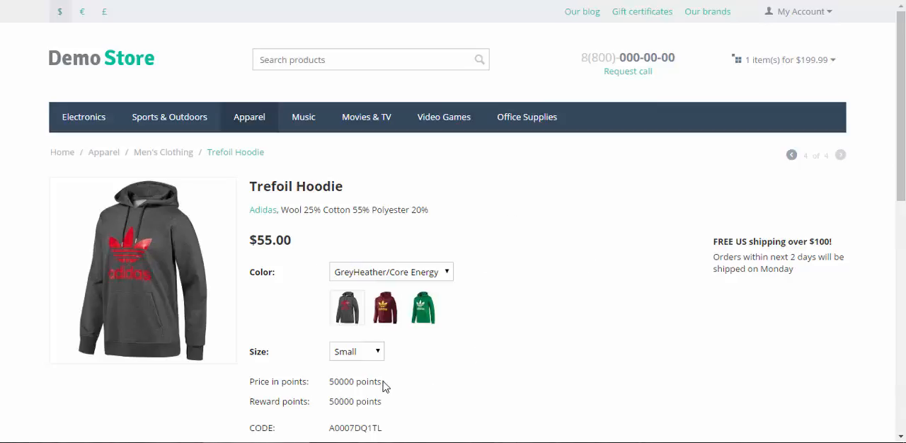
Step: Scroll the Trefoil Hoodie storefront page to check the 50000-point price and reward points
{"action": "scroll", "scroll_direction": "down", "scroll_amount": 3}
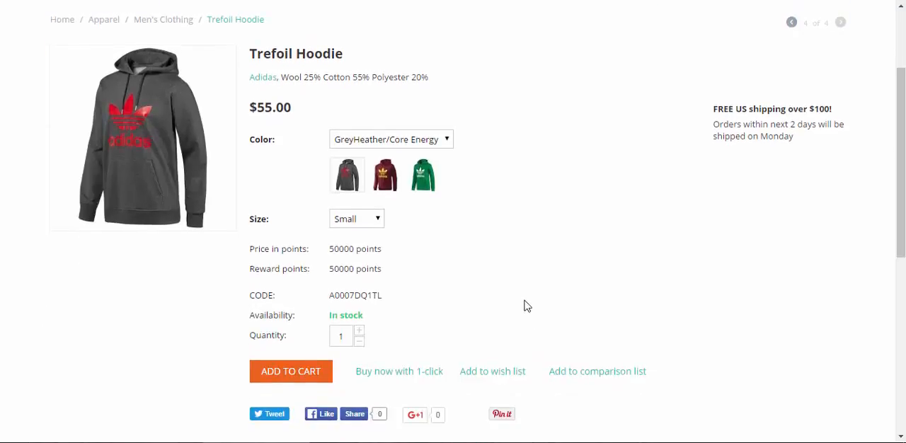
{"action": "mouse_move", "coordinate": [512, 287]}
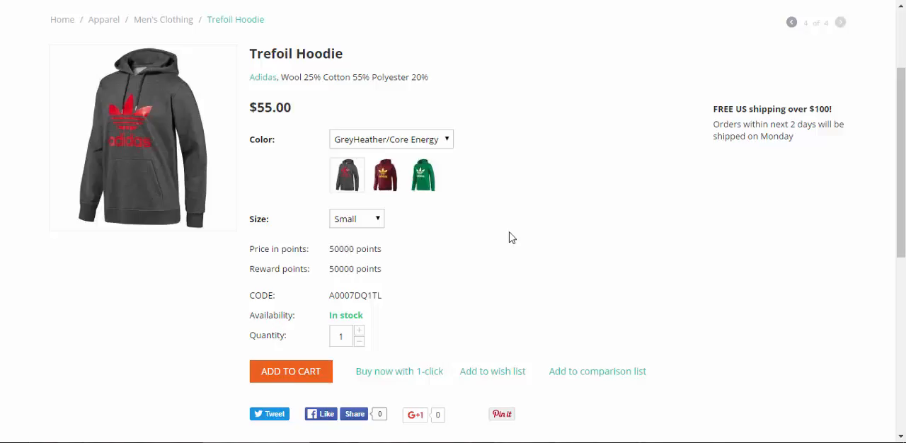
{"action": "mouse_move", "coordinate": [530, 245]}
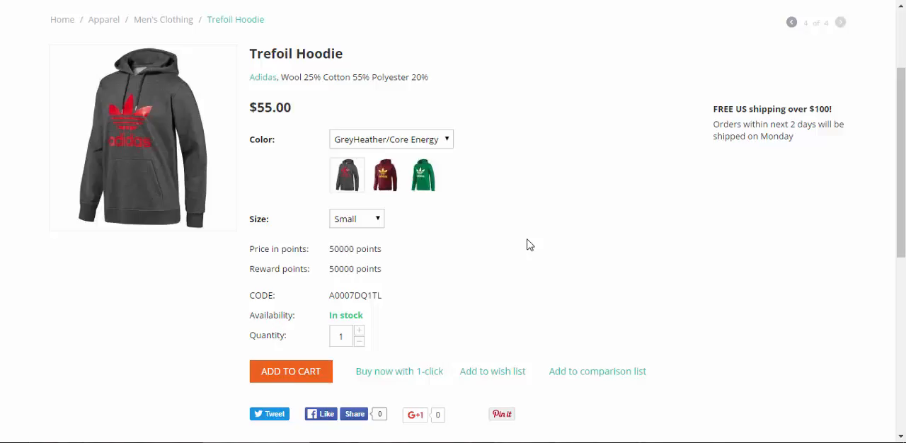
{"action": "mouse_move", "coordinate": [467, 251]}
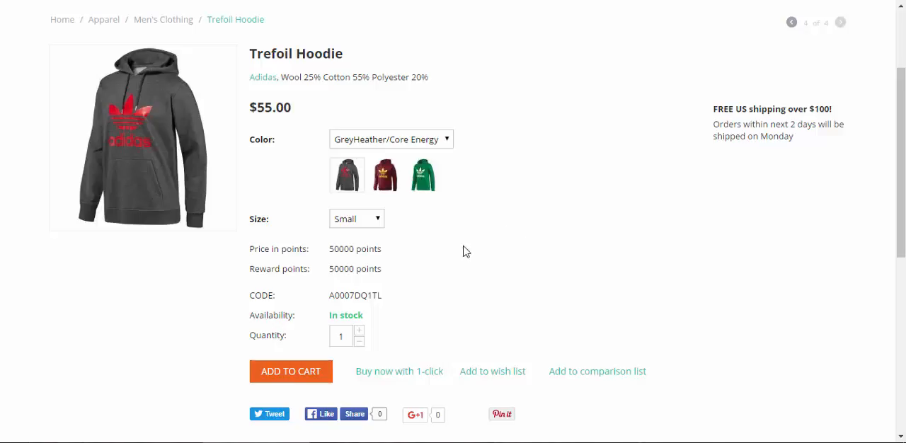
{"action": "double_click", "coordinate": [354, 248]}
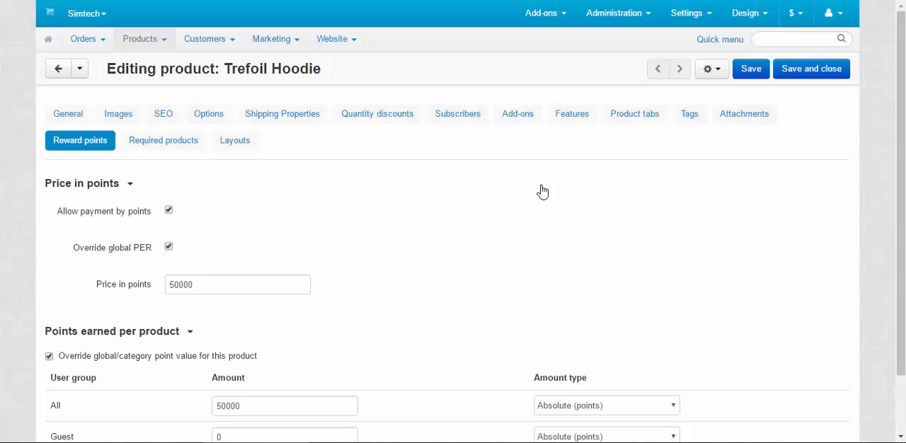
{"action": "mouse_move", "coordinate": [67, 216]}
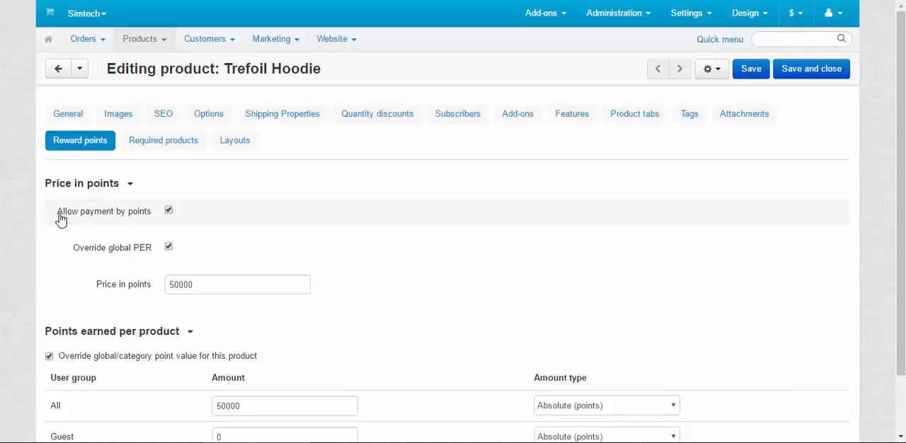
{"action": "mouse_move", "coordinate": [169, 210]}
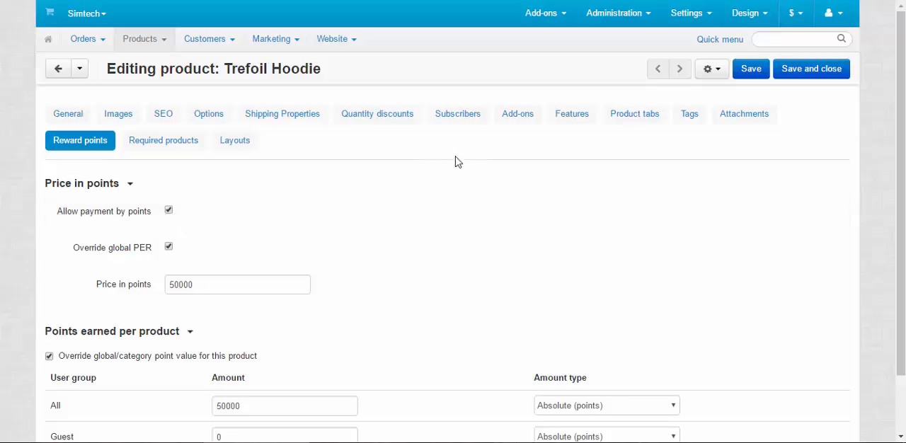
{"action": "mouse_move", "coordinate": [436, 176]}
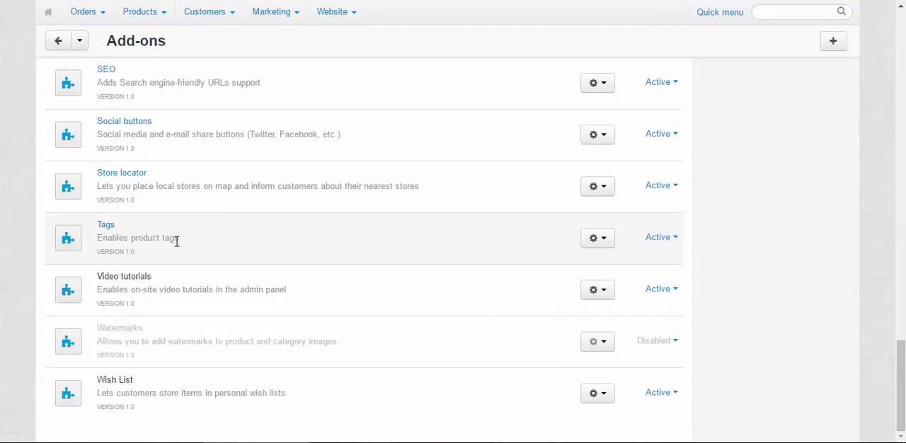
Step: Save the Tags add-on settings with tags for products and pages enabled
{"action": "left_click", "coordinate": [594, 237]}
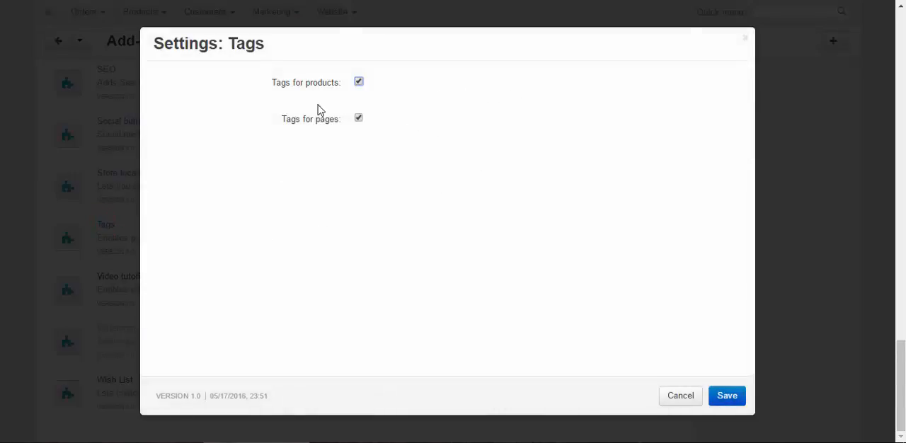
{"action": "mouse_move", "coordinate": [352, 169]}
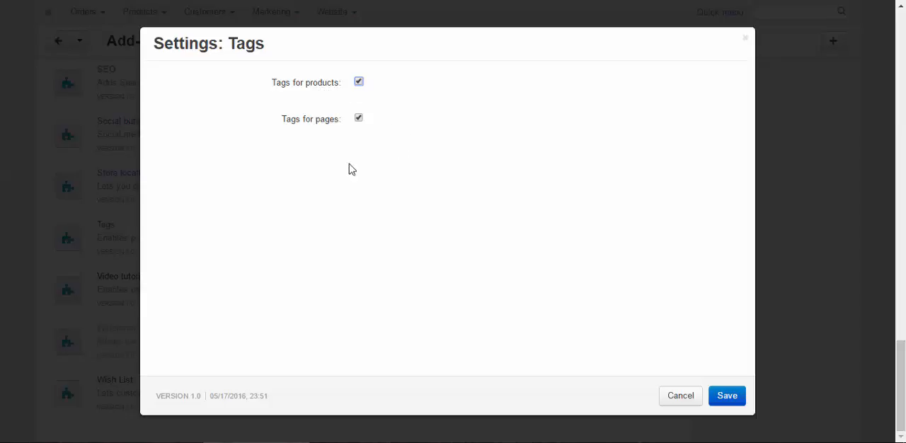
{"action": "mouse_move", "coordinate": [761, 418]}
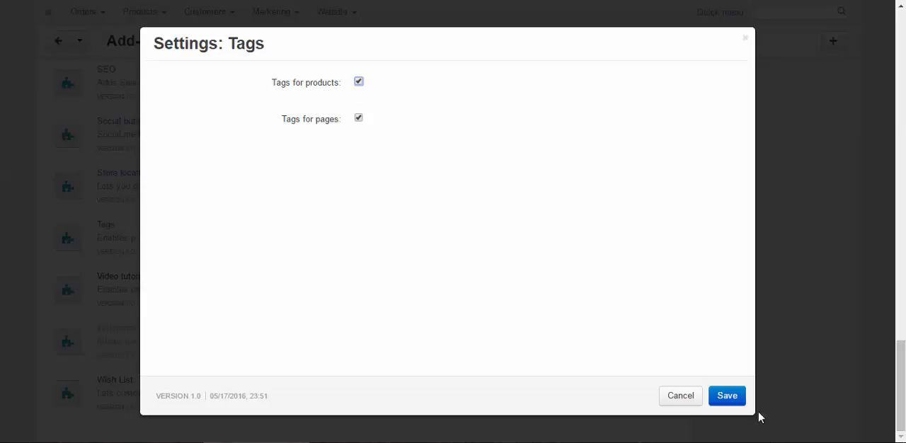
{"action": "left_click", "coordinate": [727, 395]}
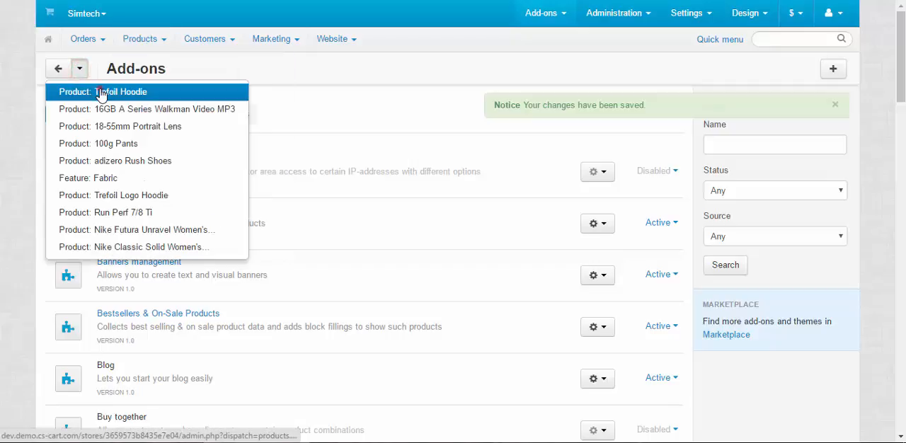
Step: Reopen the Trefoil Hoodie and add the tags hood, long sleeve and grey
{"action": "left_click", "coordinate": [121, 92]}
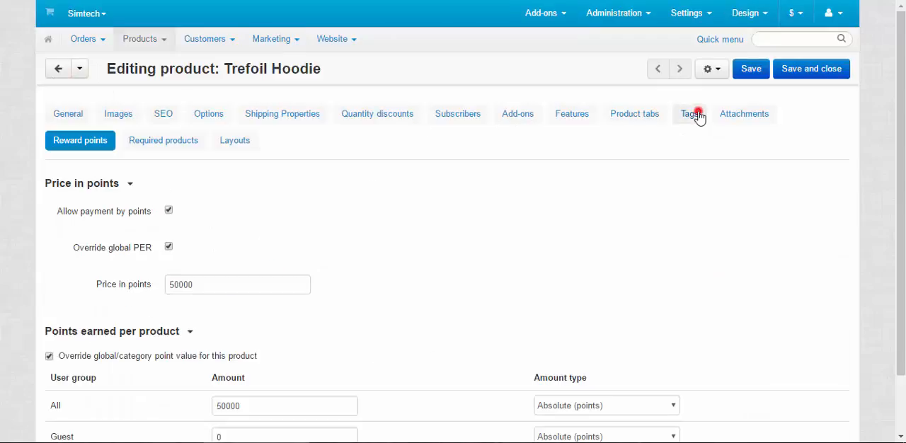
{"action": "left_click", "coordinate": [690, 113]}
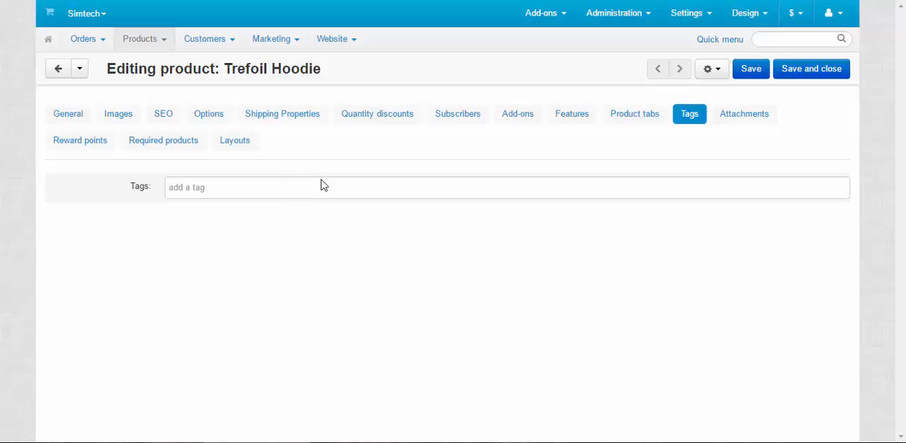
{"action": "type", "text": "hood"}
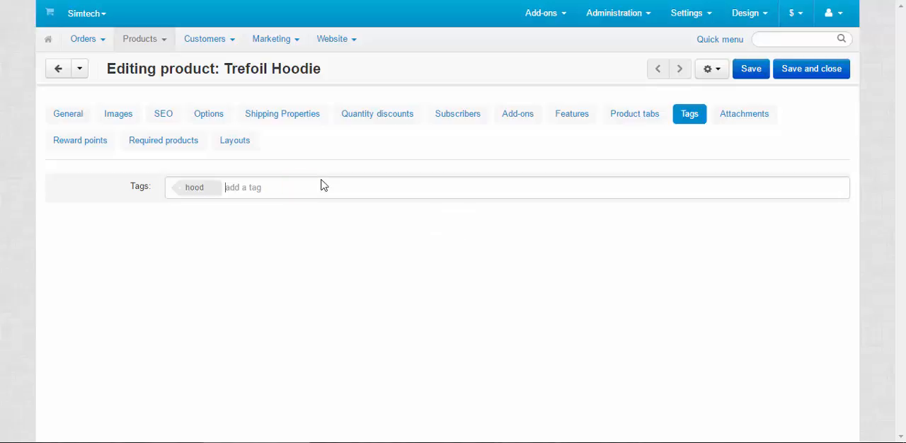
{"action": "type", "text": "long"}
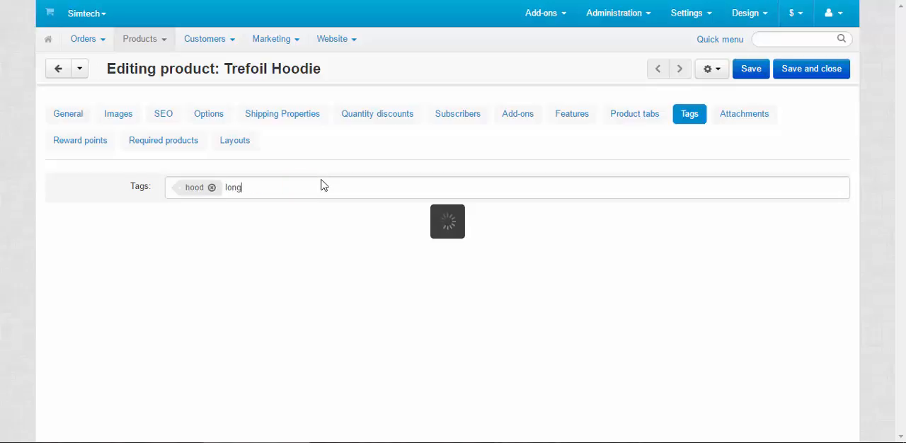
{"action": "type", "text": "sleeve"}
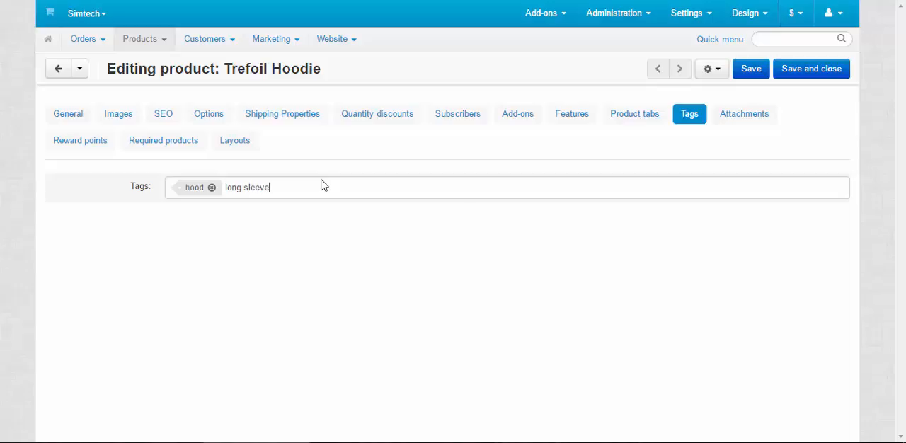
{"action": "type", "text": "gr"}
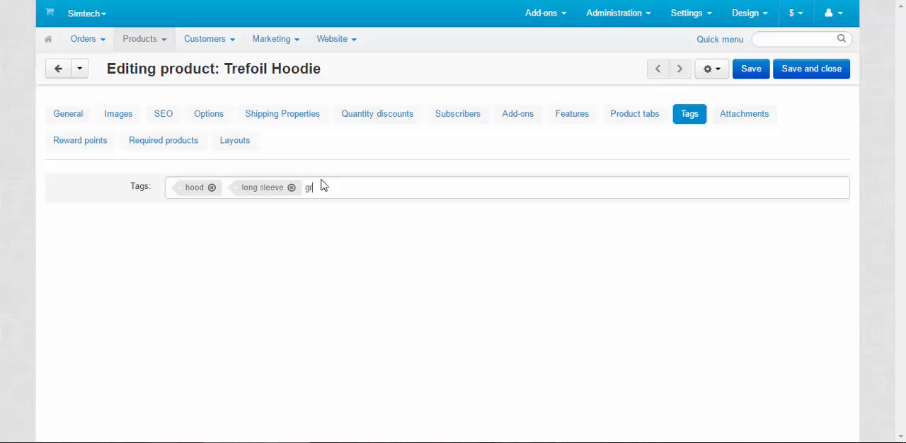
{"action": "key", "text": "enter"}
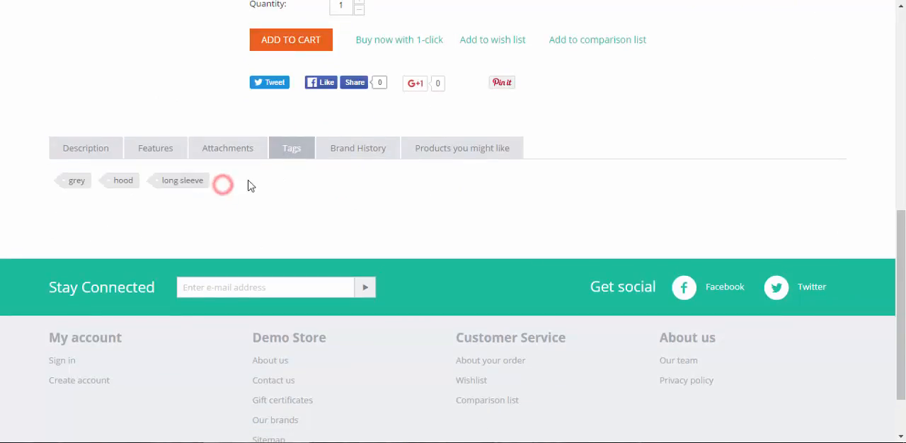
Step: Follow the storefront hood tag and open the Trefoil Hoodie from its results
{"action": "left_click", "coordinate": [123, 180]}
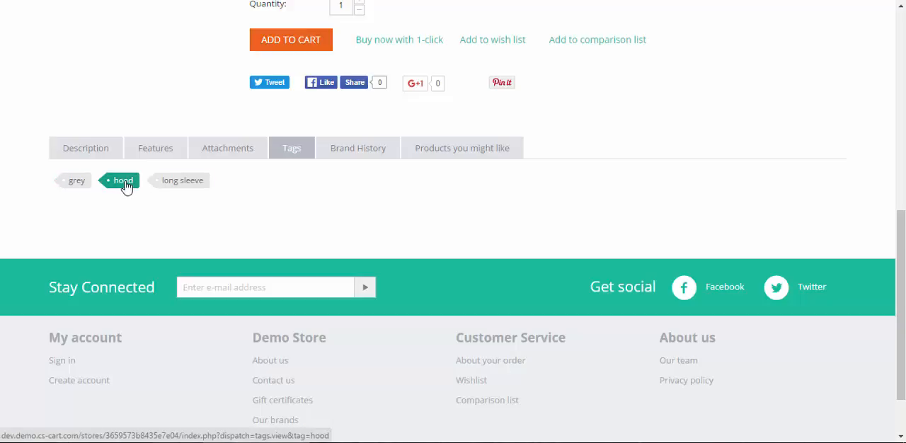
{"action": "left_click", "coordinate": [123, 180]}
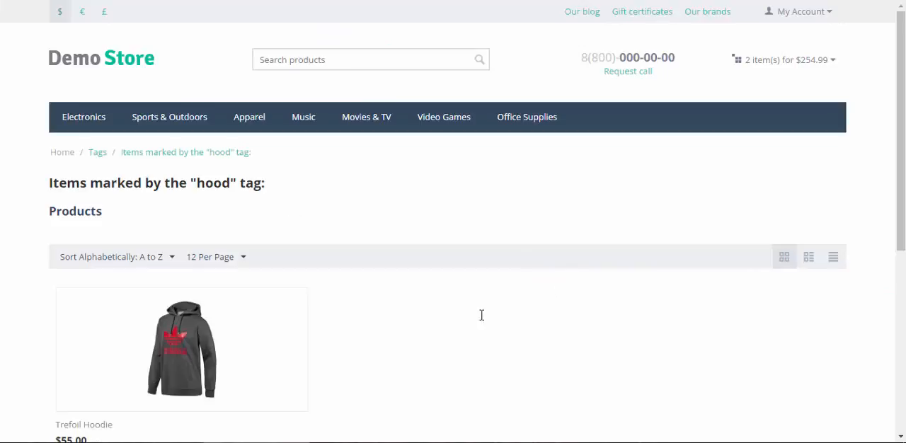
{"action": "scroll", "scroll_direction": "down", "scroll_amount": 3}
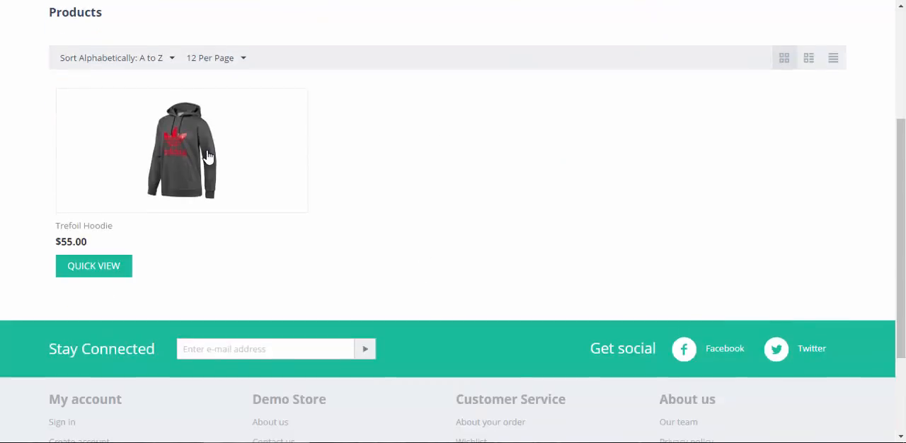
{"action": "left_click", "coordinate": [182, 150]}
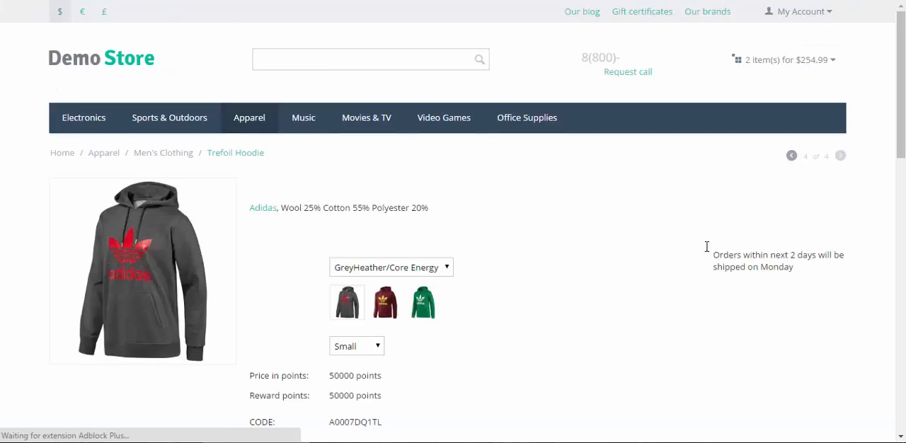